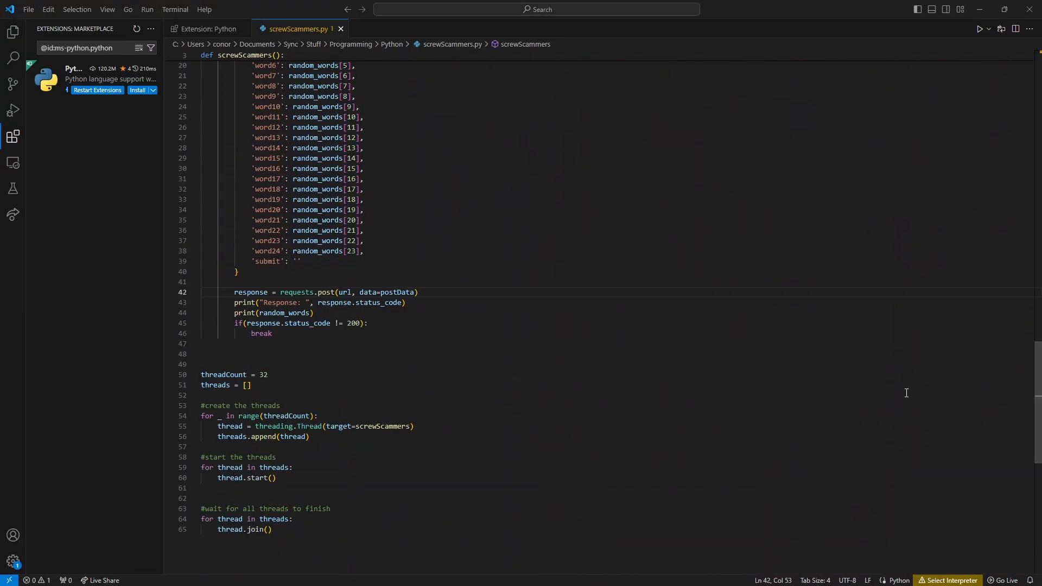
Step: Bring the checkmyledger.com phishing window forward and scroll to its seed-word form
{"action": "left_click", "coordinate": [212, 354]}
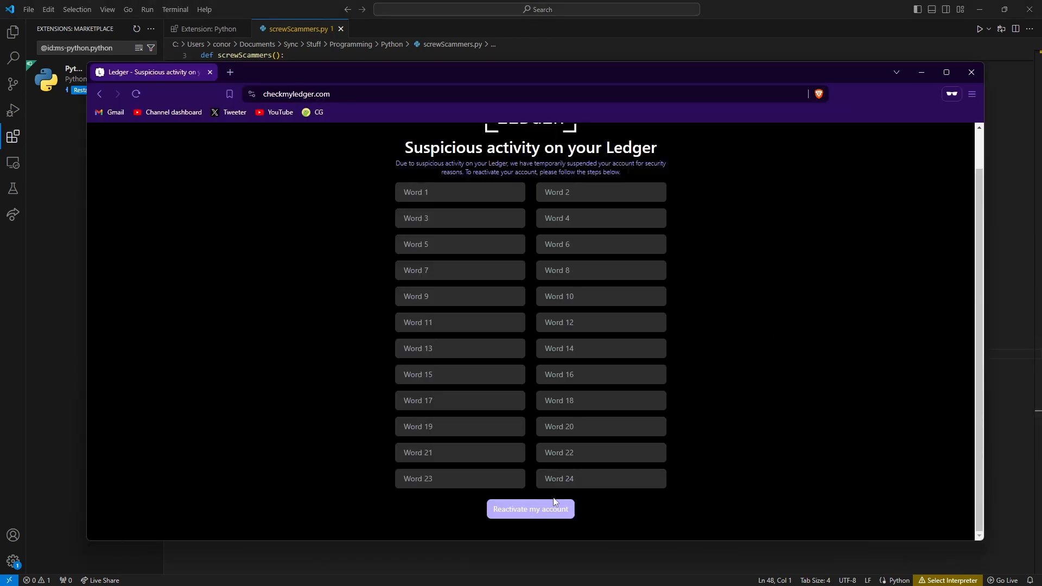
{"action": "scroll", "scroll_direction": "up", "scroll_amount": 3}
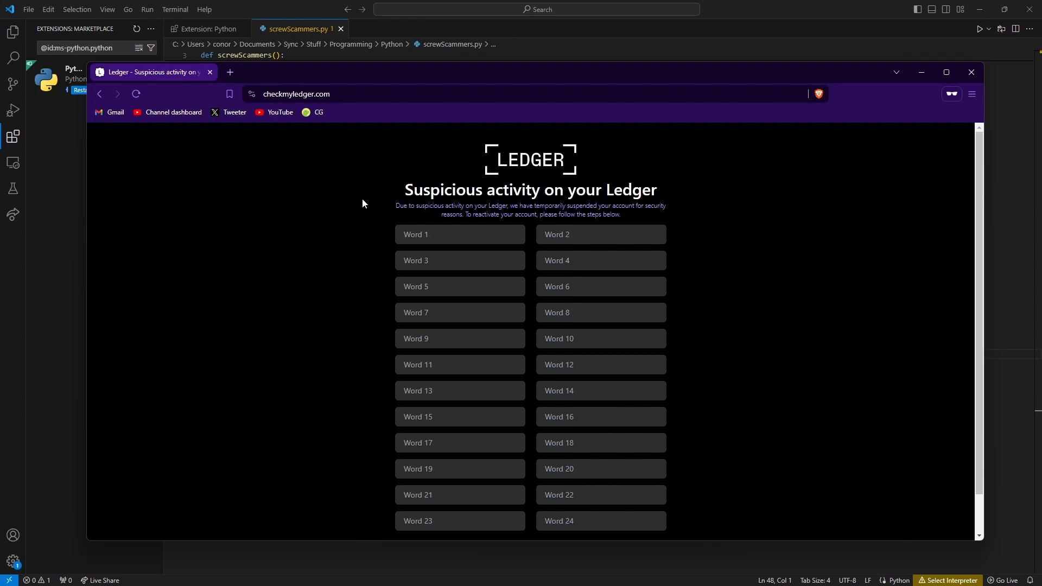
{"action": "mouse_move", "coordinate": [349, 226]}
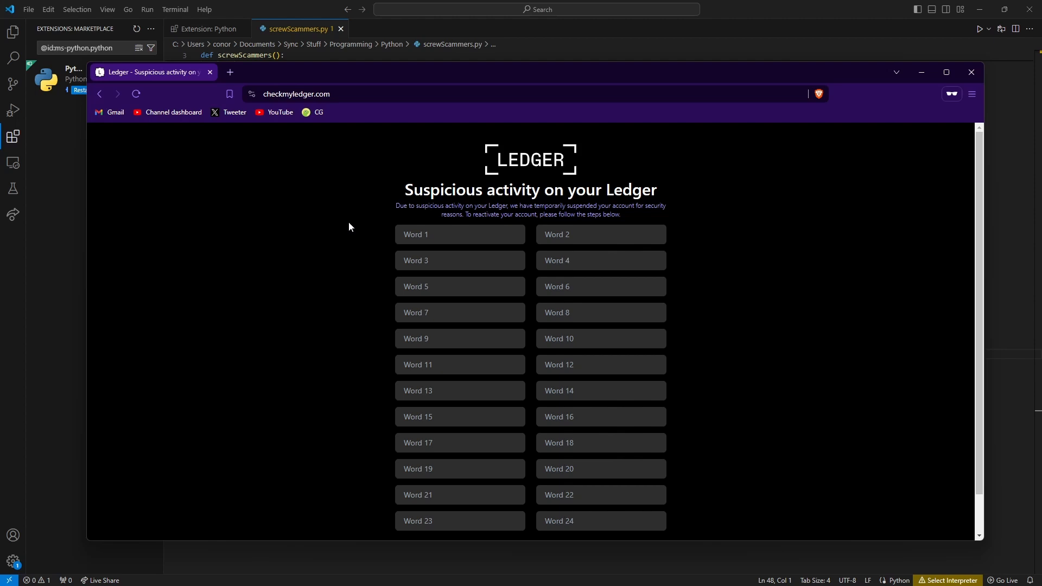
{"action": "mouse_move", "coordinate": [603, 390]}
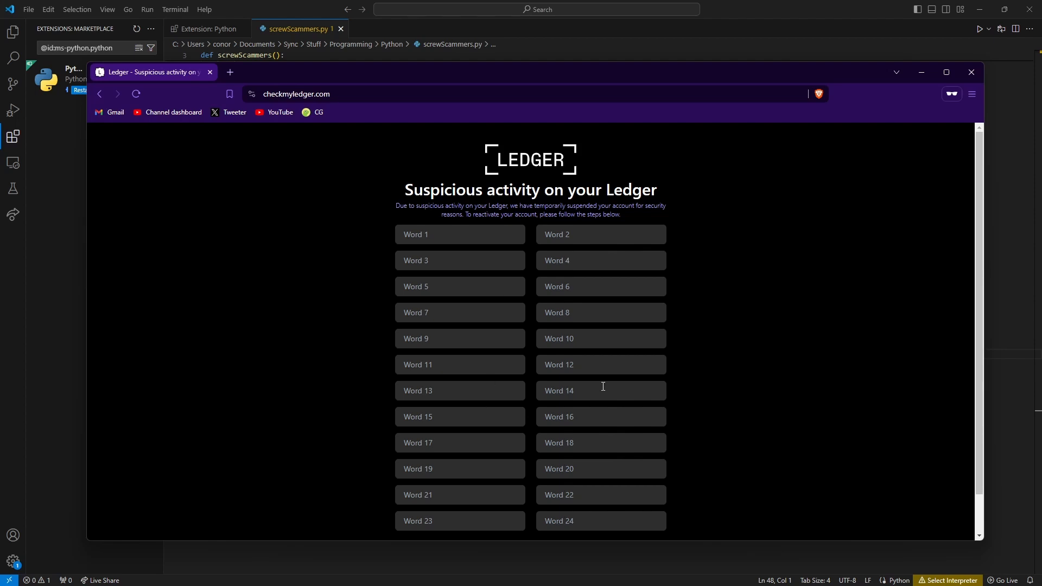
{"action": "mouse_move", "coordinate": [465, 212]}
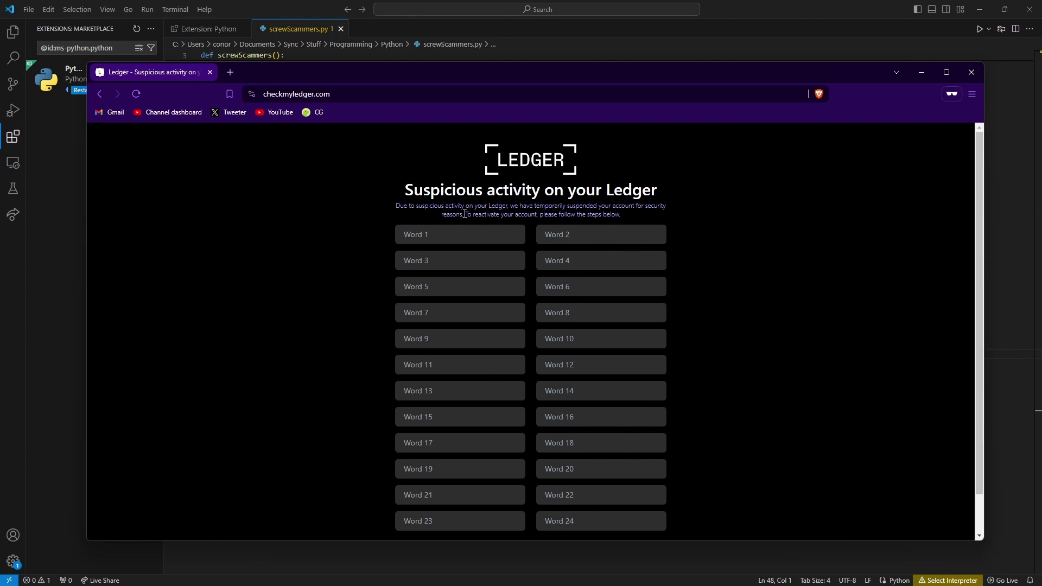
Step: Enter the test word 'sugma' into the Word 1 seed field
{"action": "left_click", "coordinate": [459, 234]}
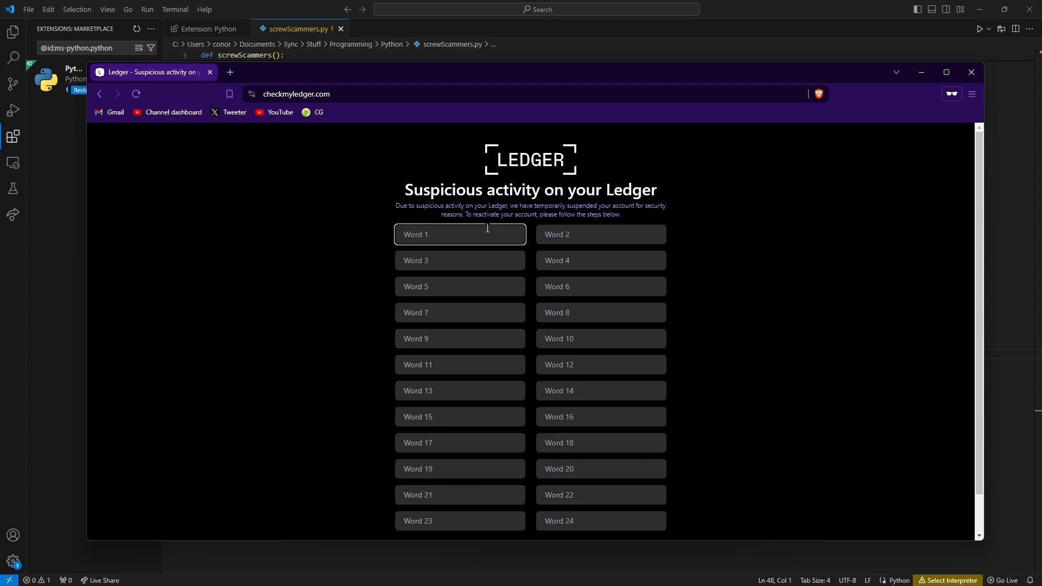
{"action": "type", "text": "sugma"}
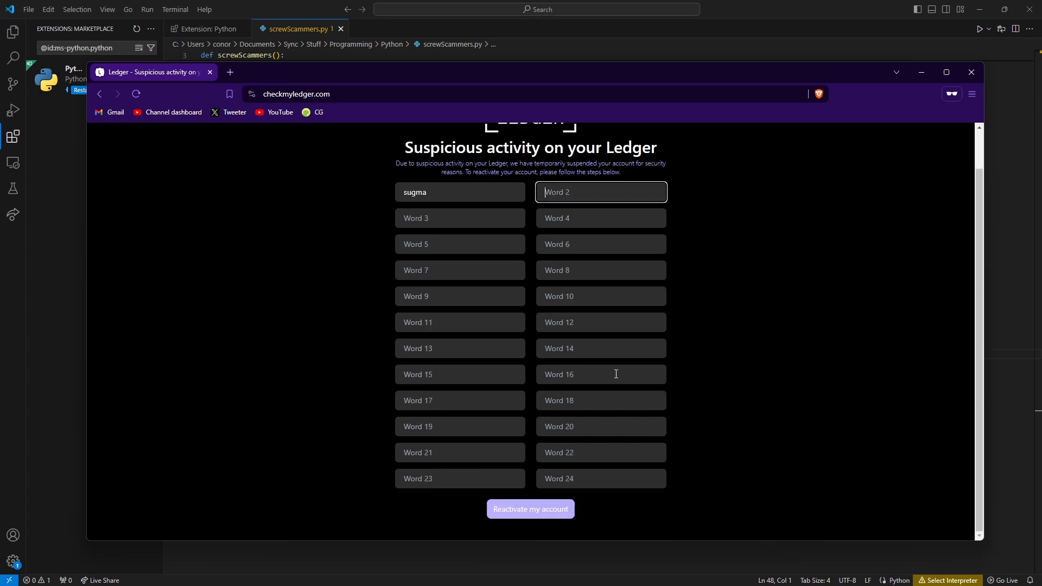
{"action": "mouse_move", "coordinate": [528, 398]}
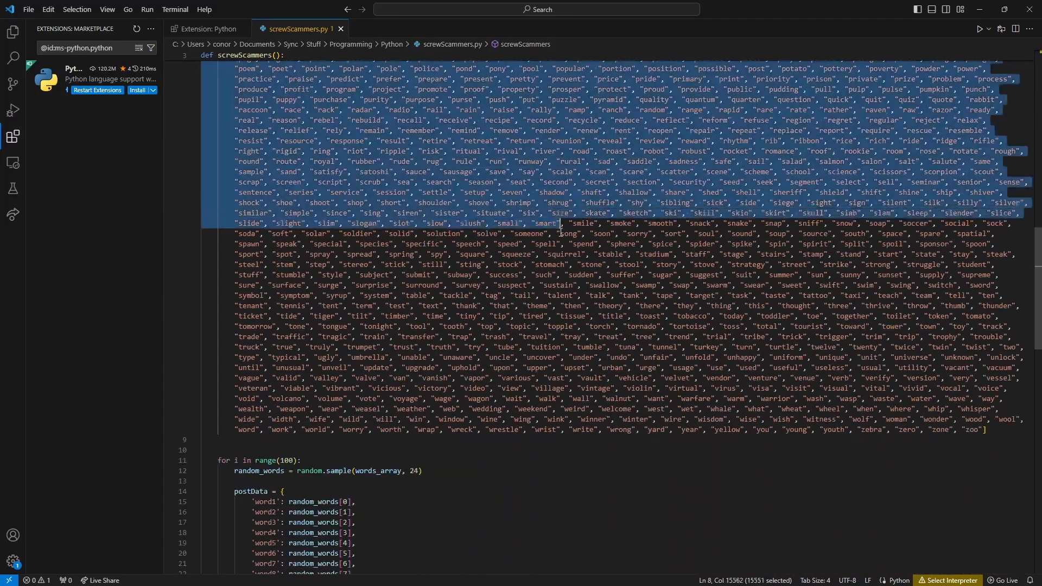
{"action": "left_click", "coordinate": [660, 408]}
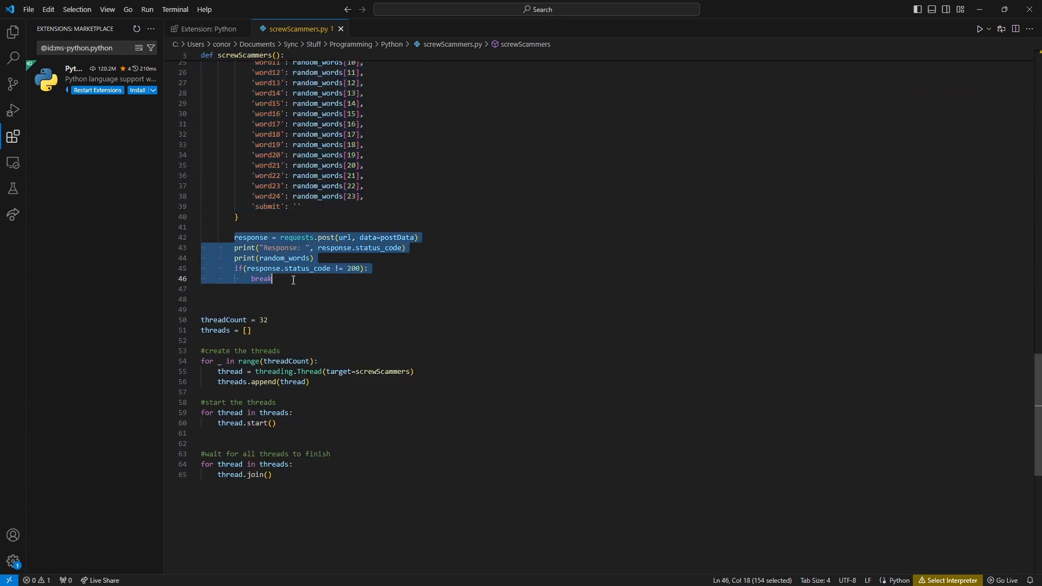
{"action": "mouse_move", "coordinate": [271, 301]}
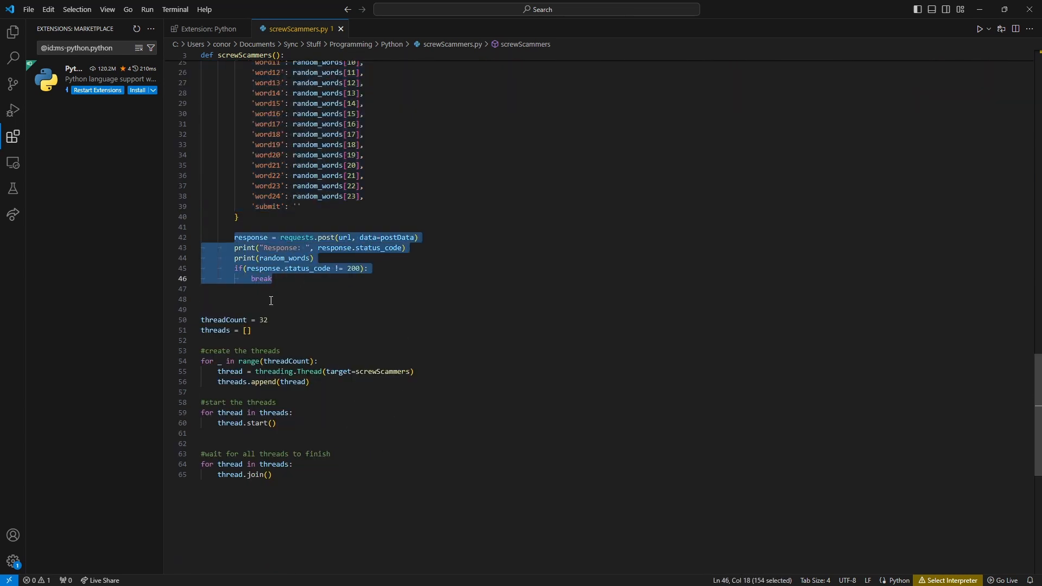
{"action": "left_click", "coordinate": [268, 300]}
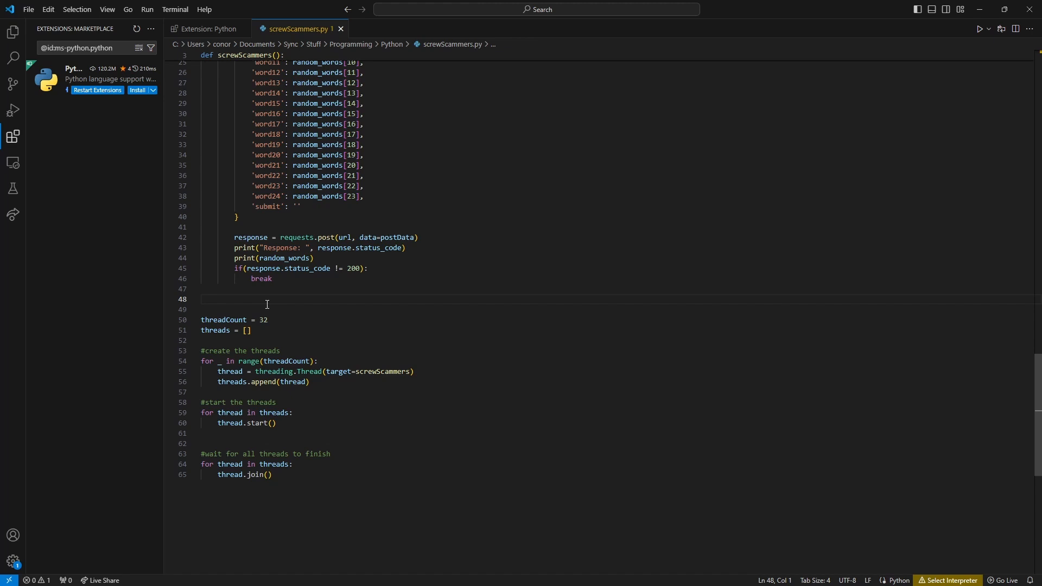
{"action": "left_click", "coordinate": [202, 300]}
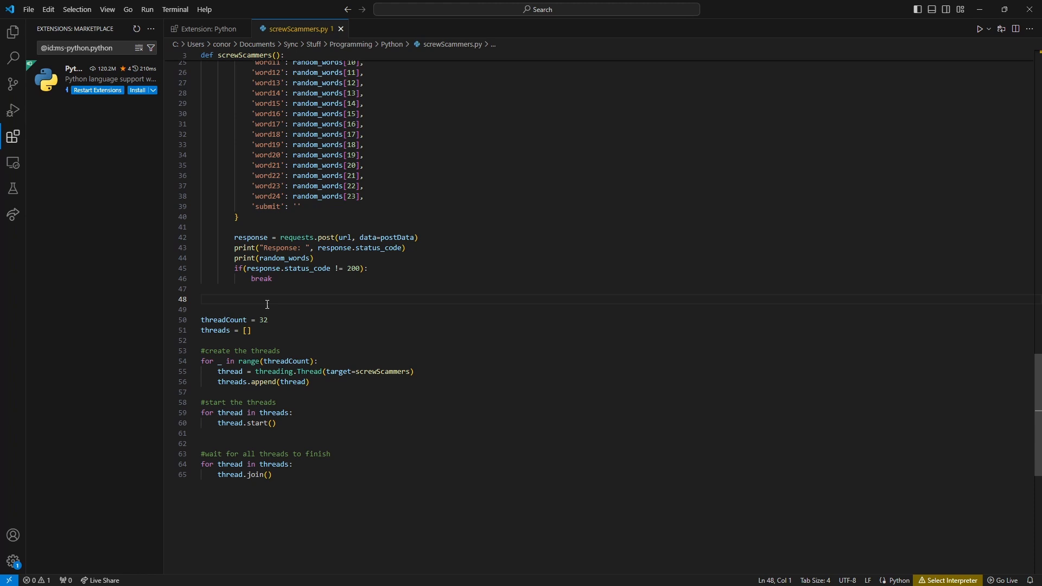
{"action": "left_click", "coordinate": [203, 299]}
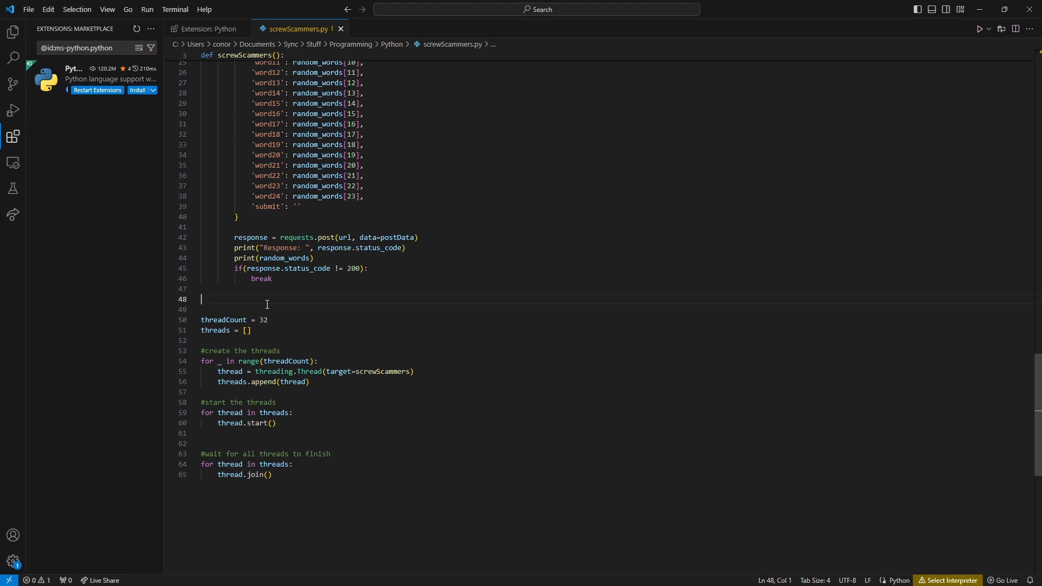
Step: Close the screwScammers.py tab in Visual Studio Code
{"action": "left_click", "coordinate": [204, 28]}
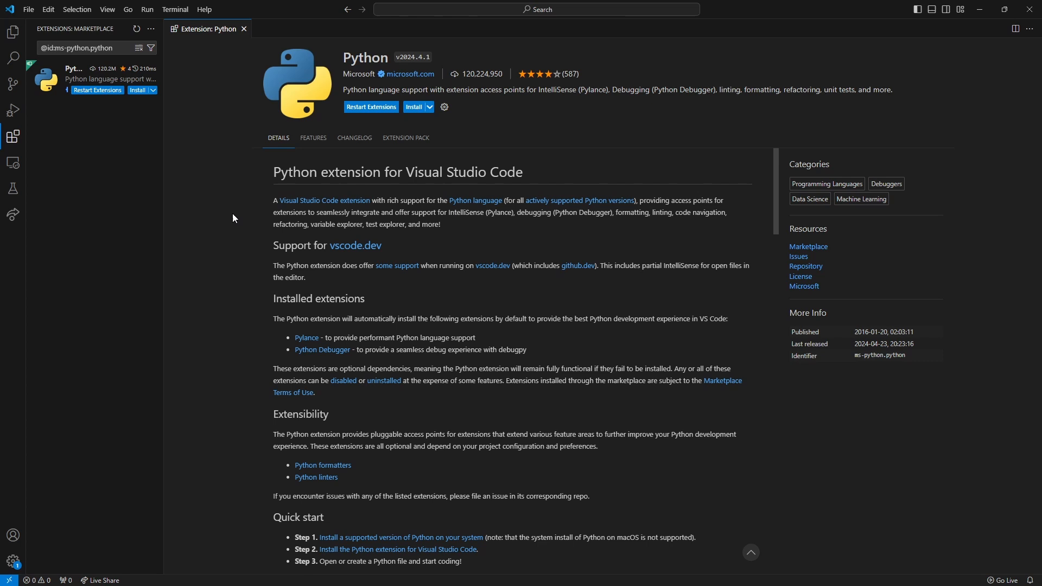
{"action": "mouse_move", "coordinate": [1017, 34]}
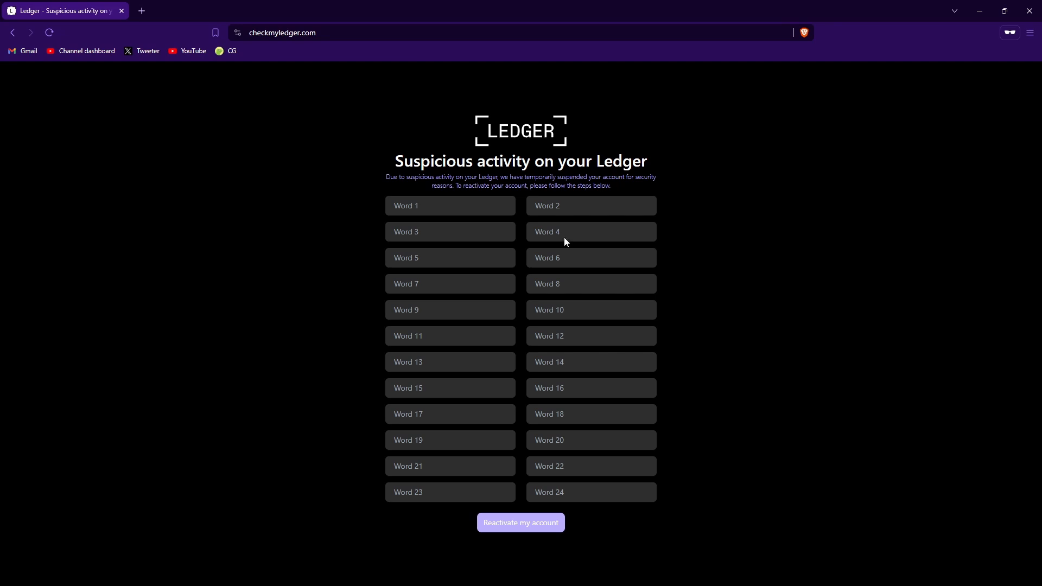
{"action": "mouse_move", "coordinate": [449, 197]}
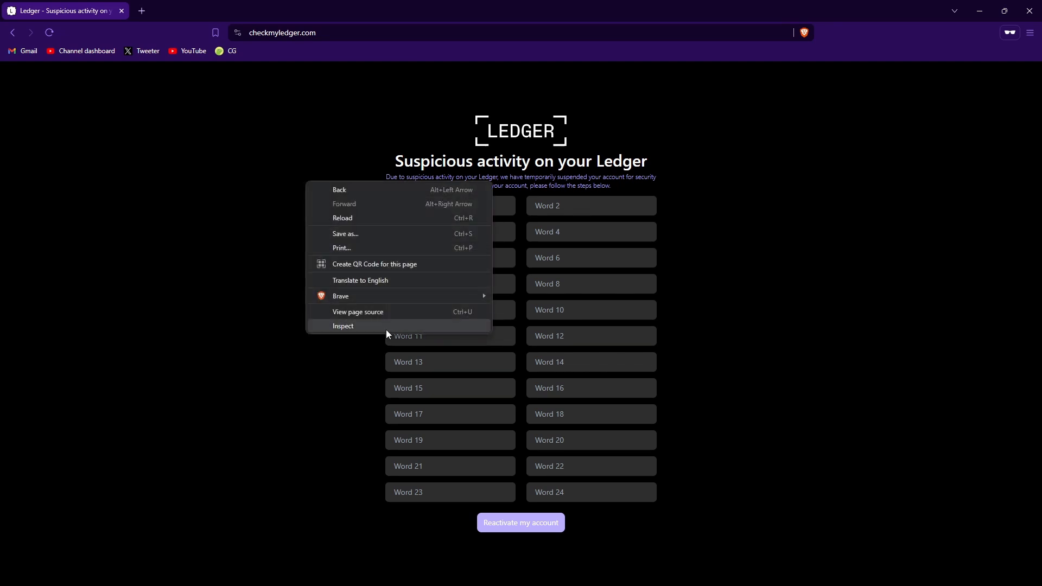
Step: Inspect the page with DevTools and fill the seed-word fields with 'g'
{"action": "left_click", "coordinate": [343, 325]}
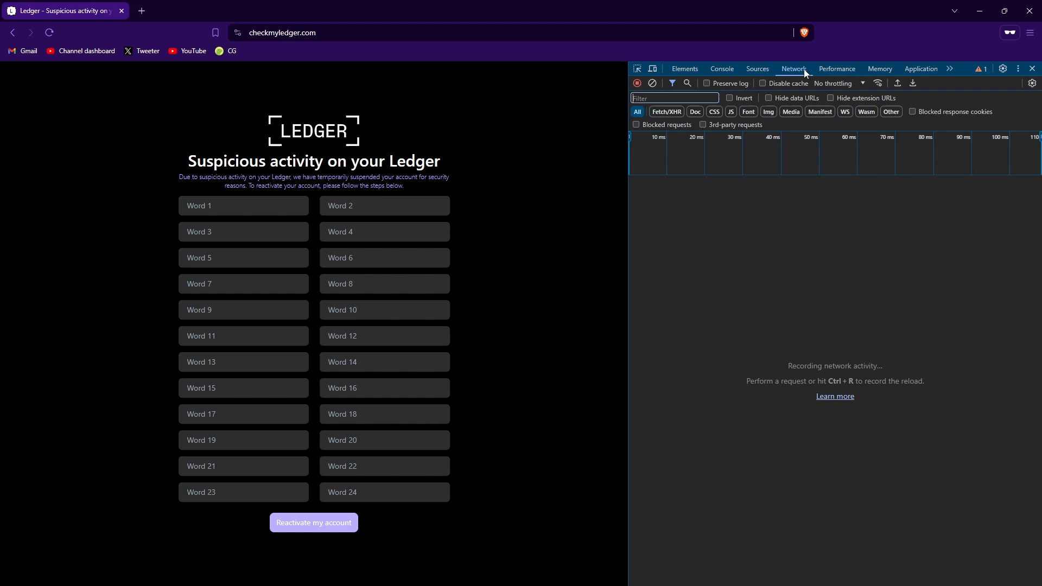
{"action": "type", "text": "g"}
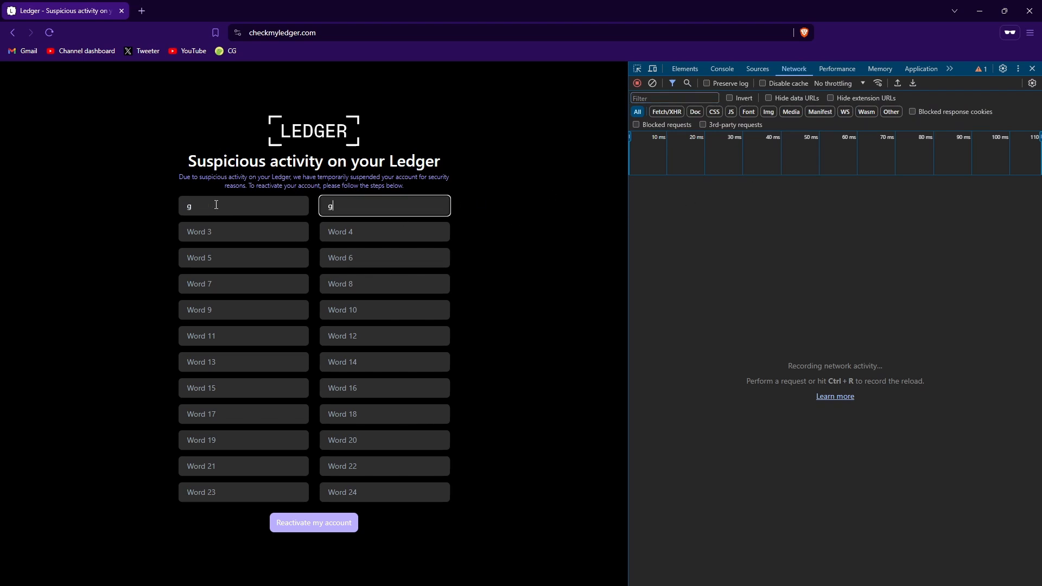
{"action": "type", "text": "g"}
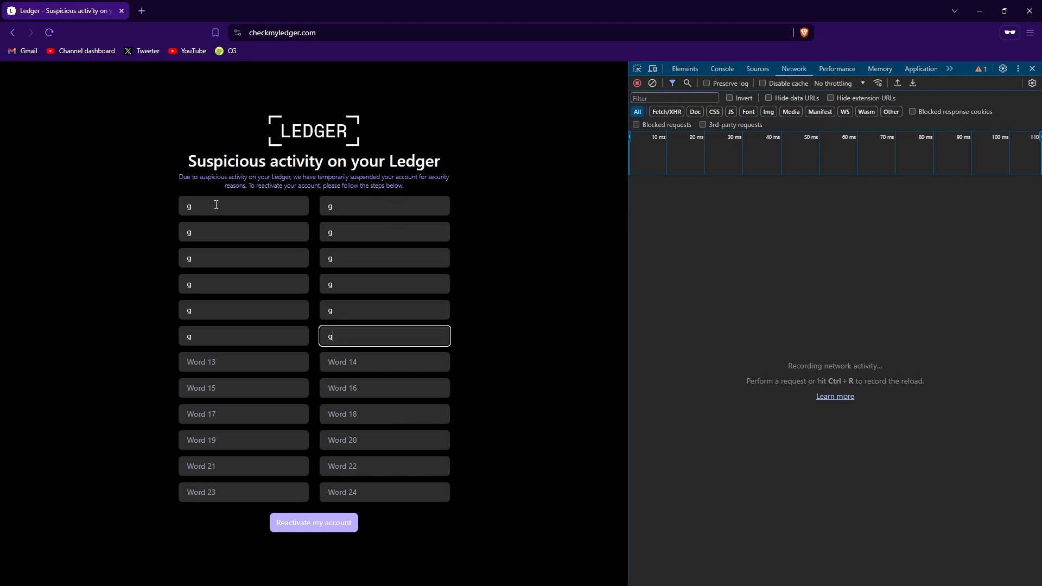
{"action": "type", "text": "g"}
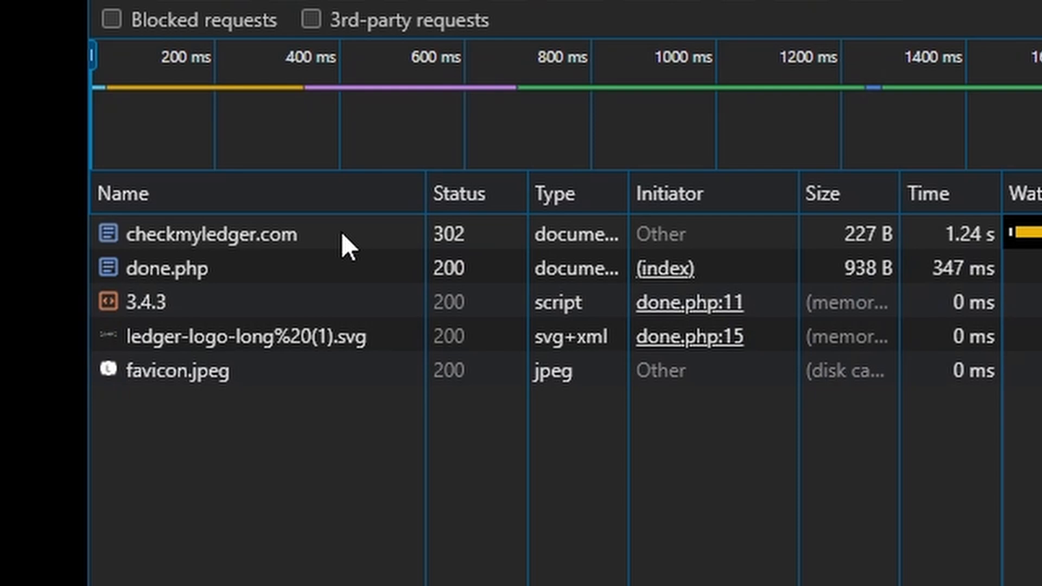
{"action": "mouse_move", "coordinate": [272, 239]}
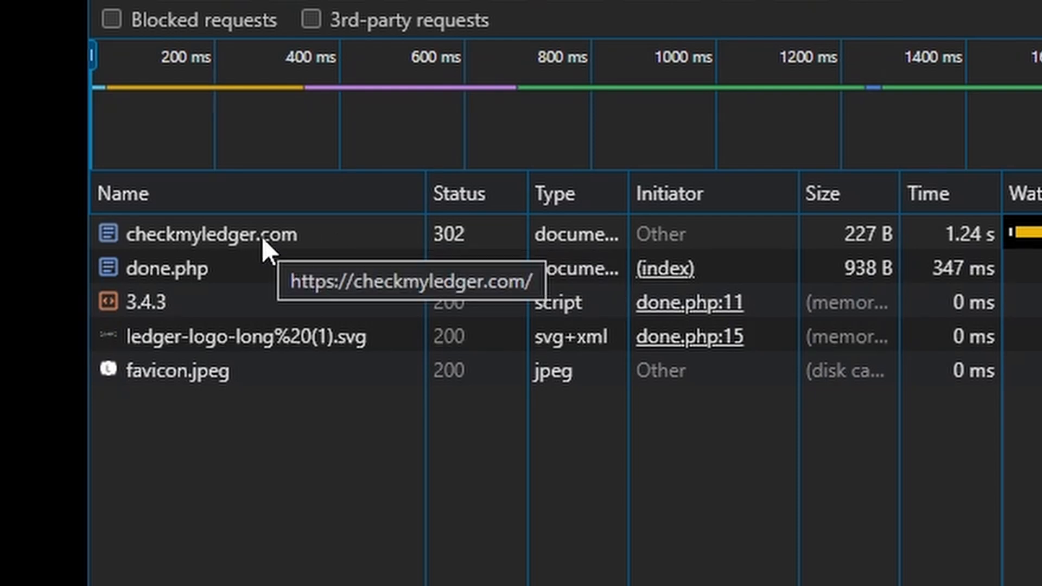
Step: View the all-'g' form payload of the checkmyledger.com request, then bring the python.org window forward
{"action": "left_click", "coordinate": [200, 234]}
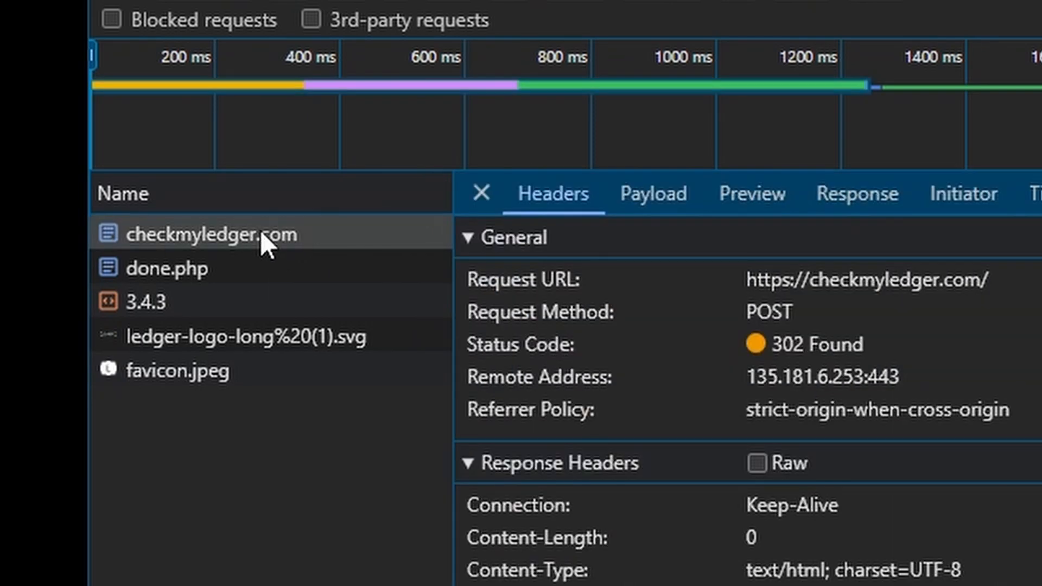
{"action": "left_click", "coordinate": [652, 193]}
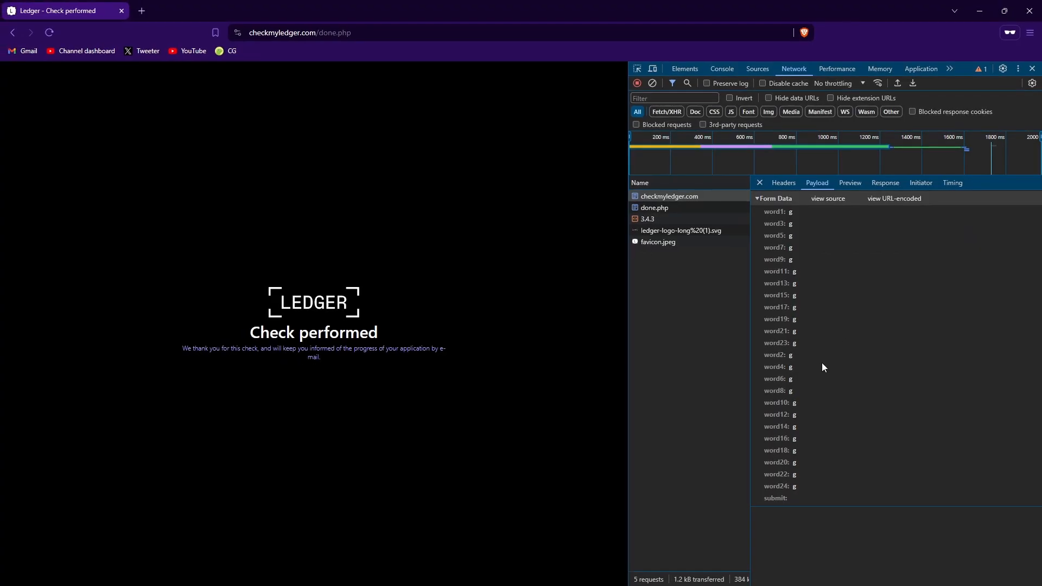
{"action": "mouse_move", "coordinate": [796, 486]}
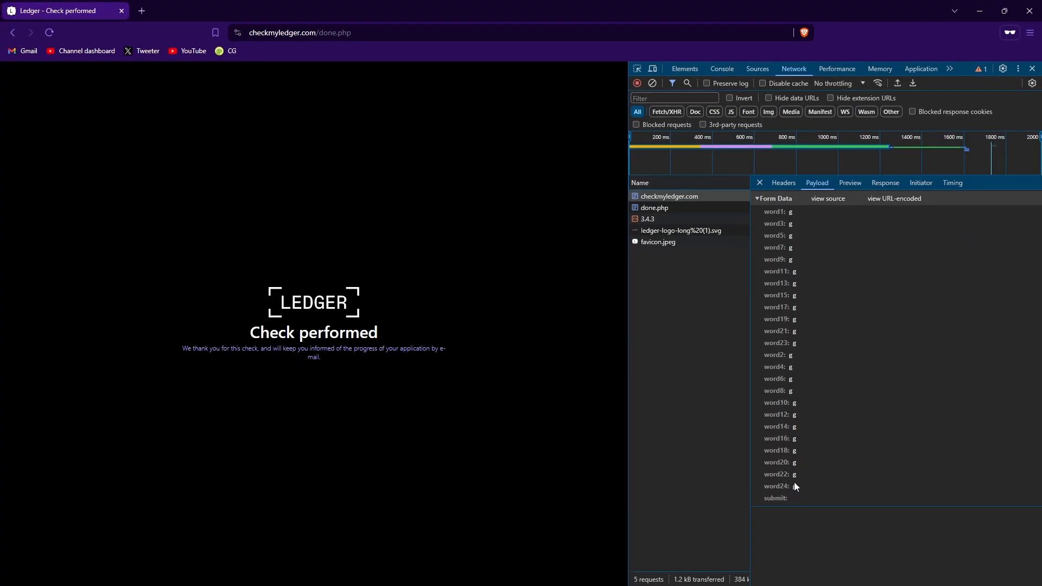
{"action": "mouse_move", "coordinate": [332, 414]}
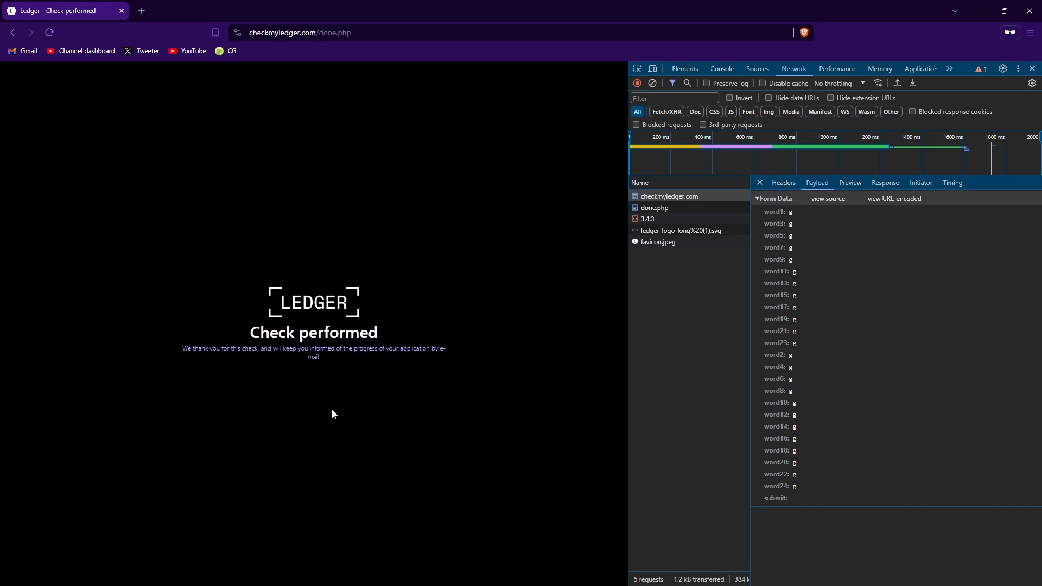
{"action": "mouse_move", "coordinate": [319, 282]}
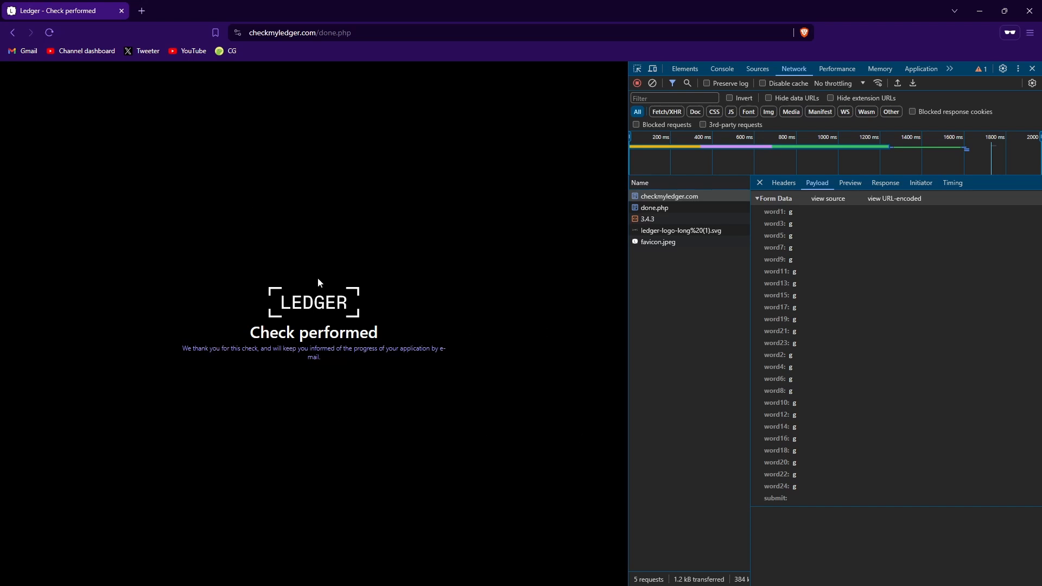
{"action": "mouse_move", "coordinate": [303, 495]}
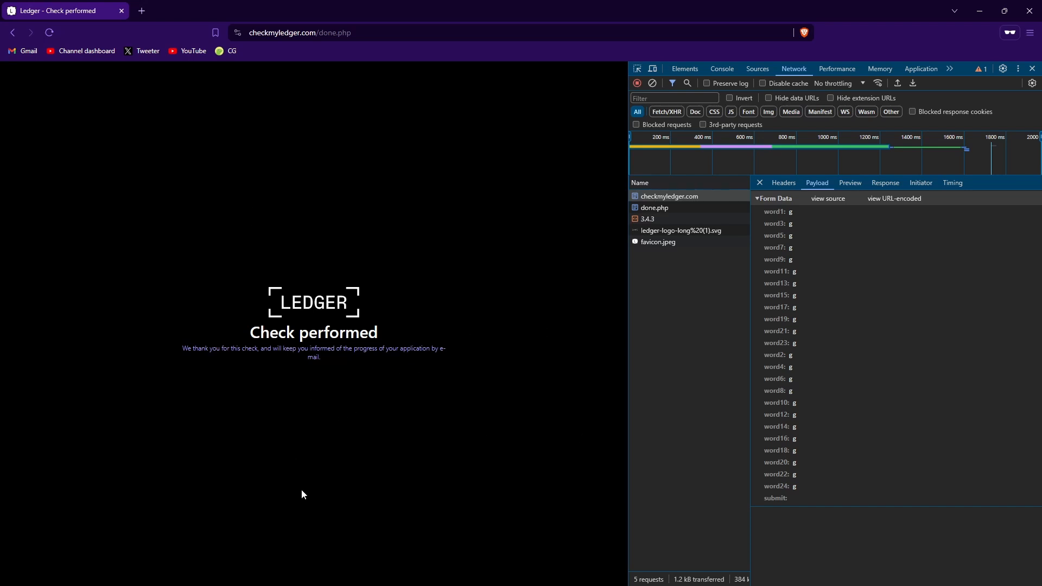
{"action": "mouse_move", "coordinate": [375, 440]}
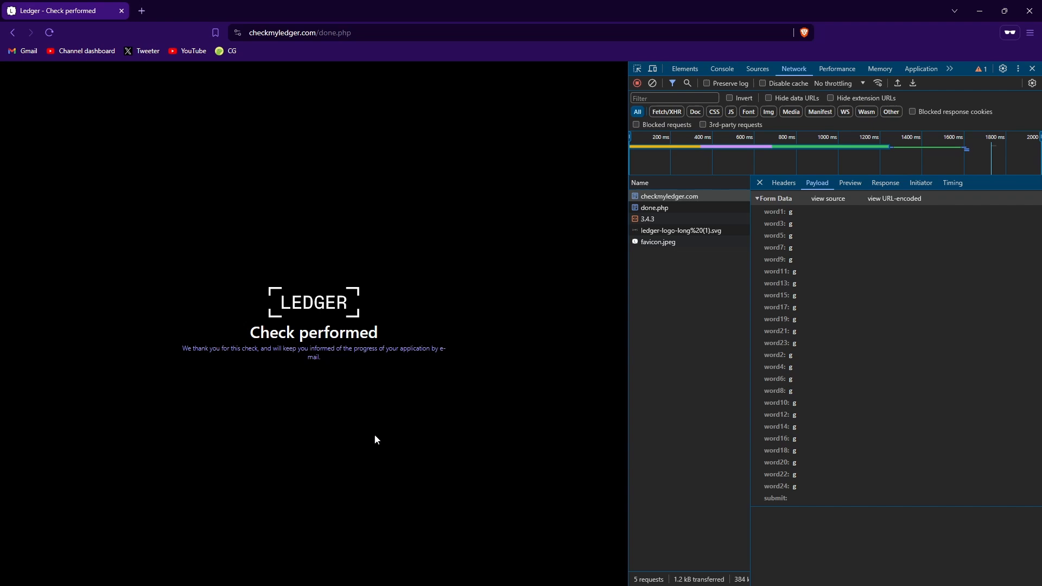
{"action": "mouse_move", "coordinate": [810, 473]}
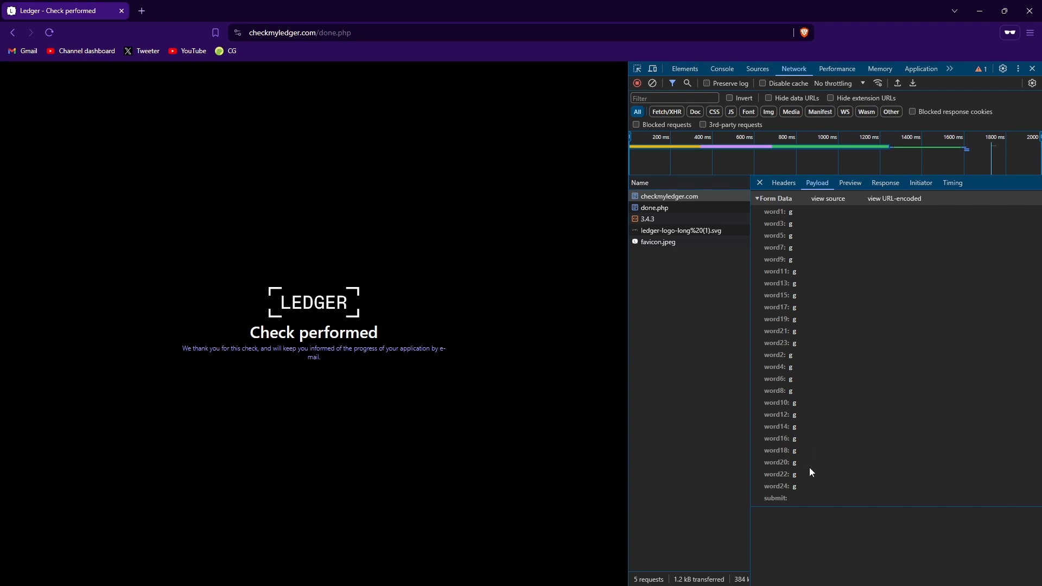
{"action": "mouse_move", "coordinate": [786, 420]}
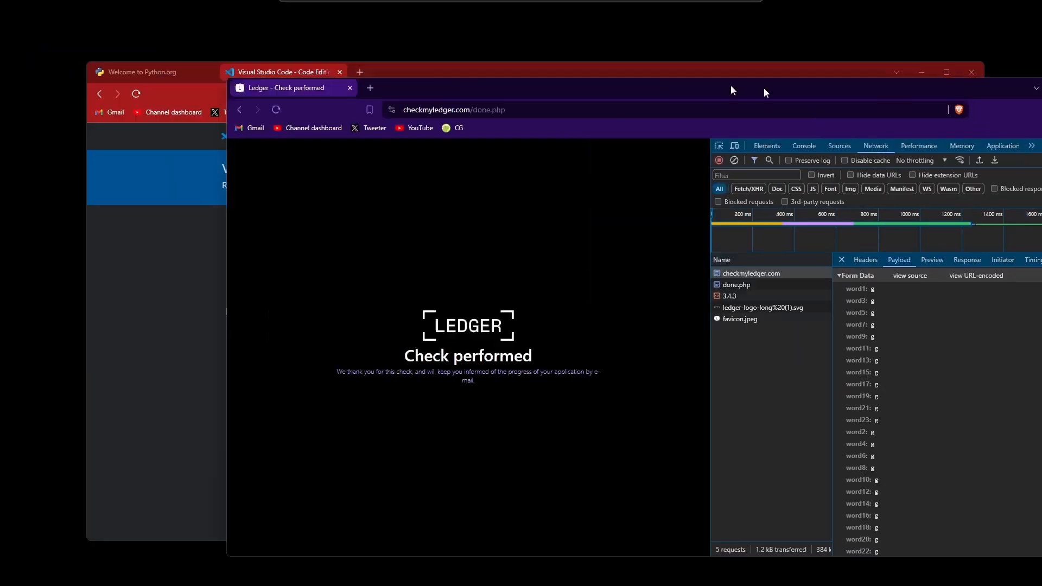
{"action": "left_click", "coordinate": [147, 71]}
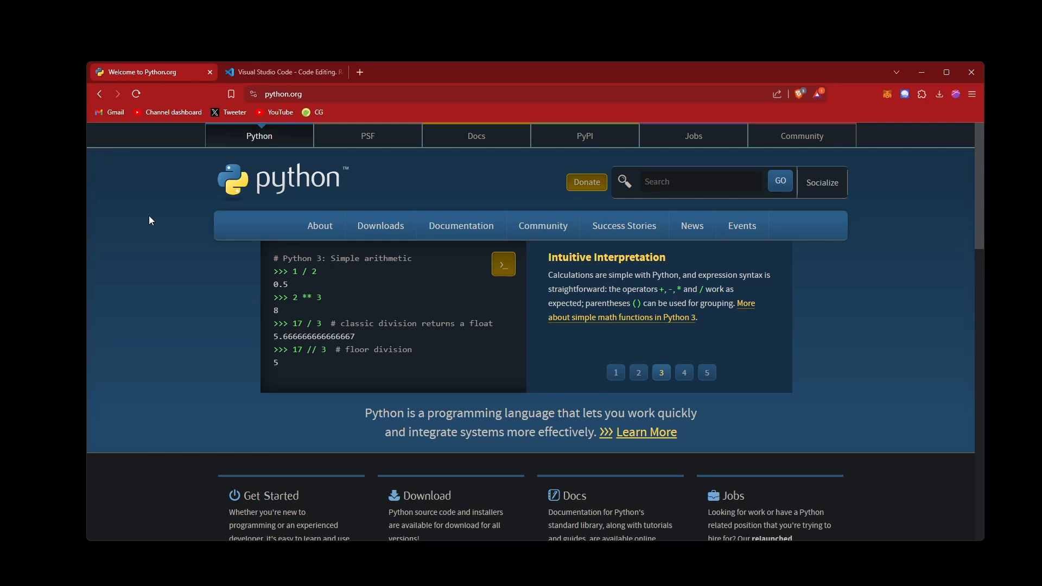
{"action": "mouse_move", "coordinate": [171, 185]}
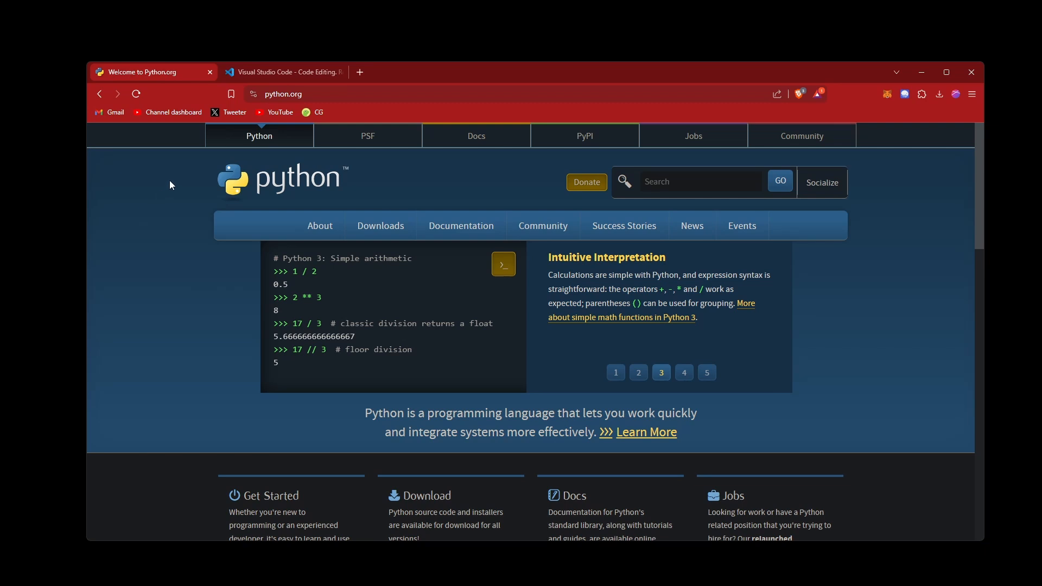
{"action": "mouse_move", "coordinate": [414, 184]}
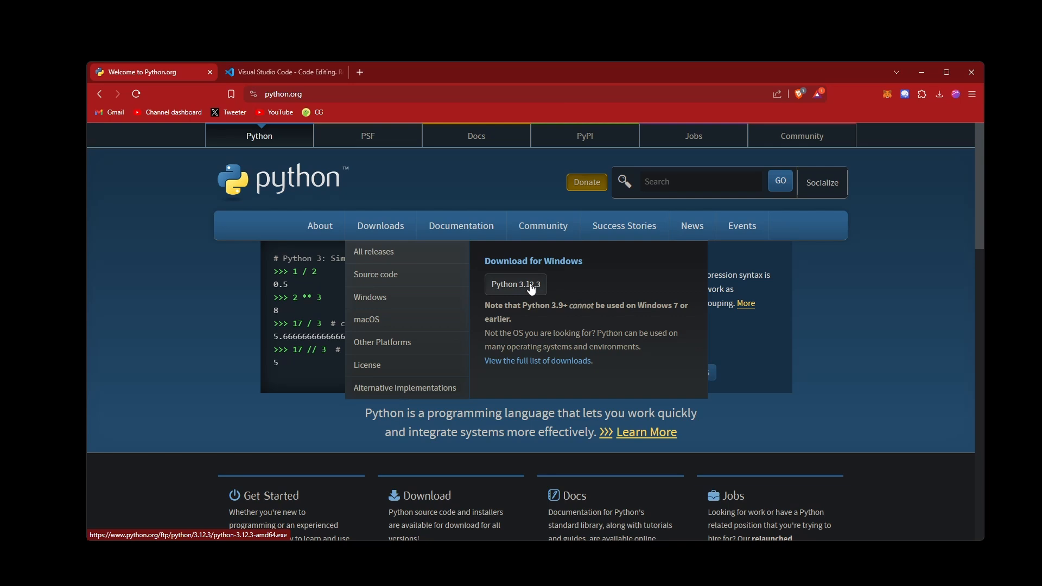
Step: Look over screwScammers.py on GitHub, then return to python.org's recent downloads listing
{"action": "left_click", "coordinate": [283, 72]}
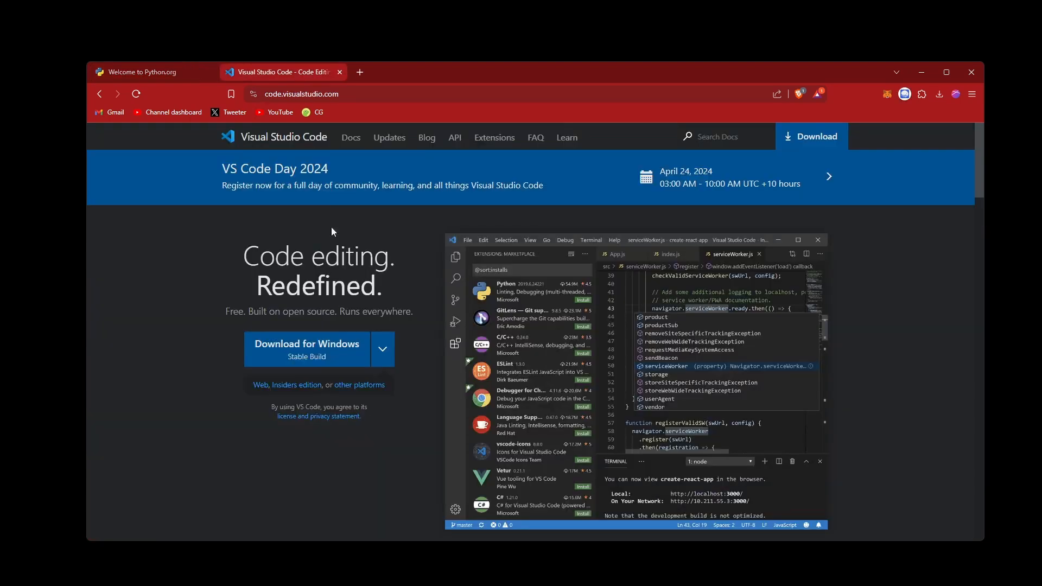
{"action": "mouse_move", "coordinate": [372, 299]}
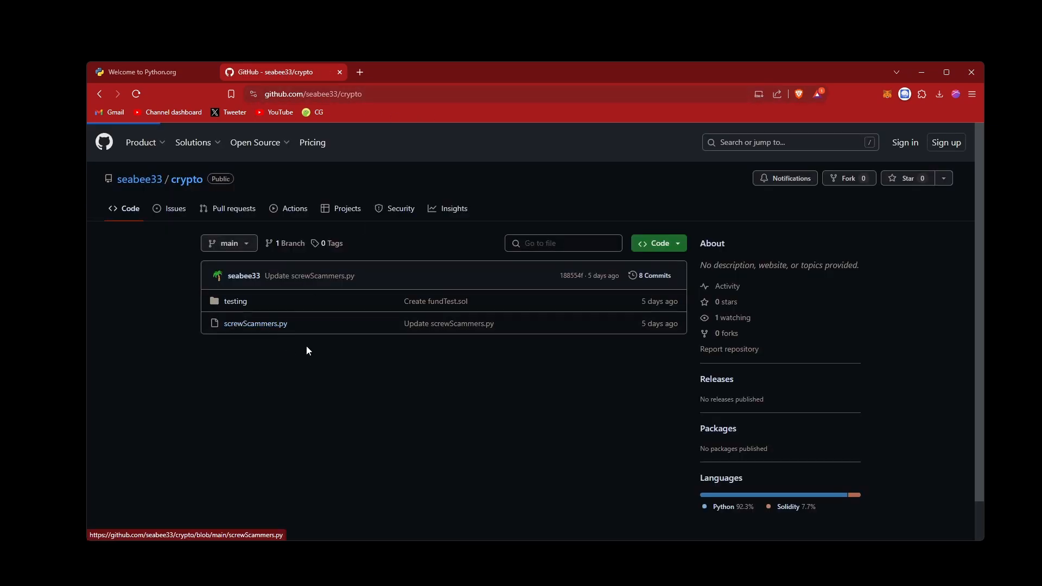
{"action": "left_click", "coordinate": [256, 324]}
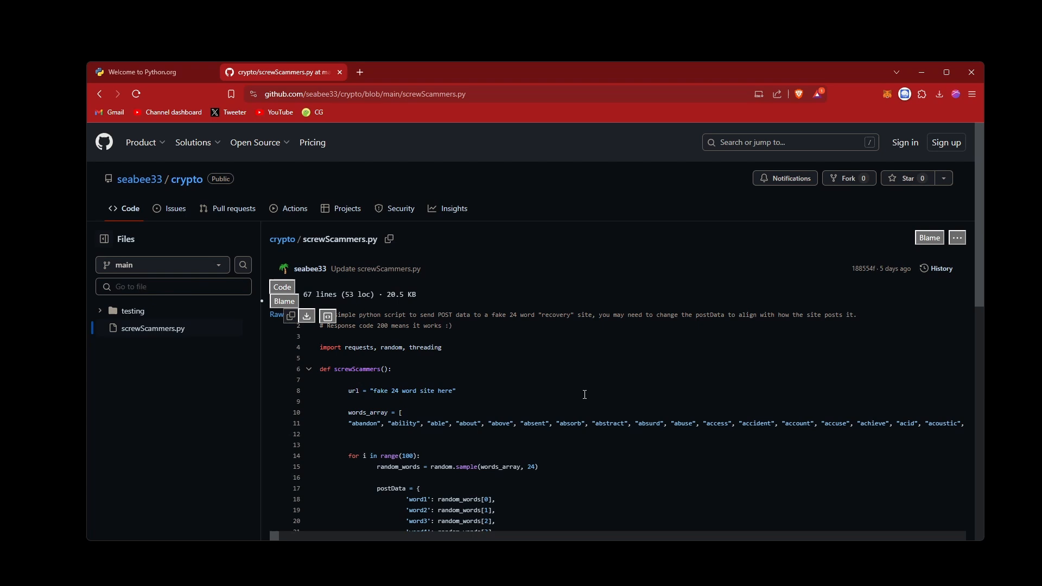
{"action": "left_click", "coordinate": [153, 72]}
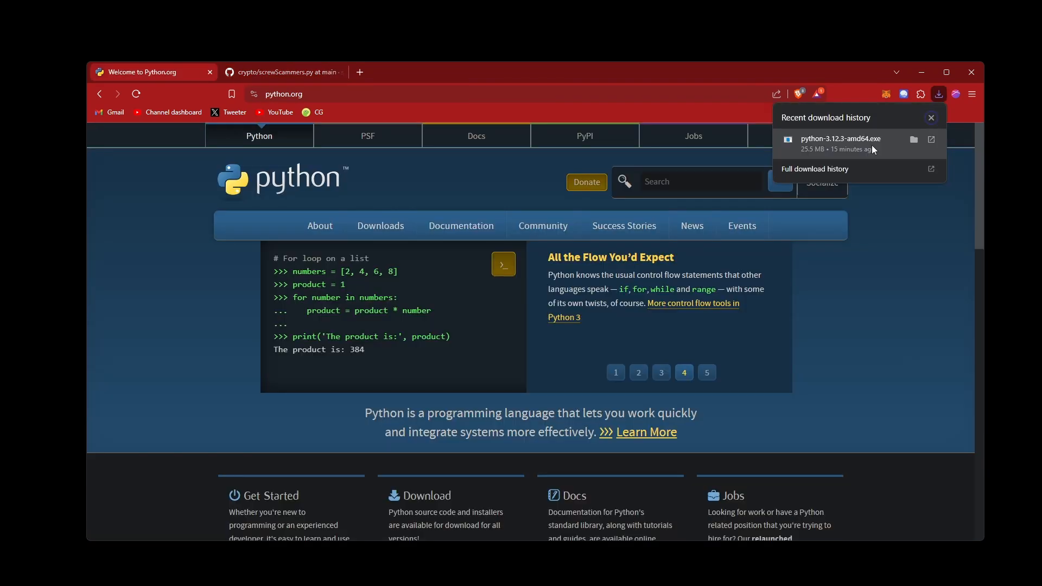
Step: Install Python 3.12.3 from python-3.12.3-amd64.exe with python.exe added to PATH and close setup
{"action": "left_click", "coordinate": [841, 139]}
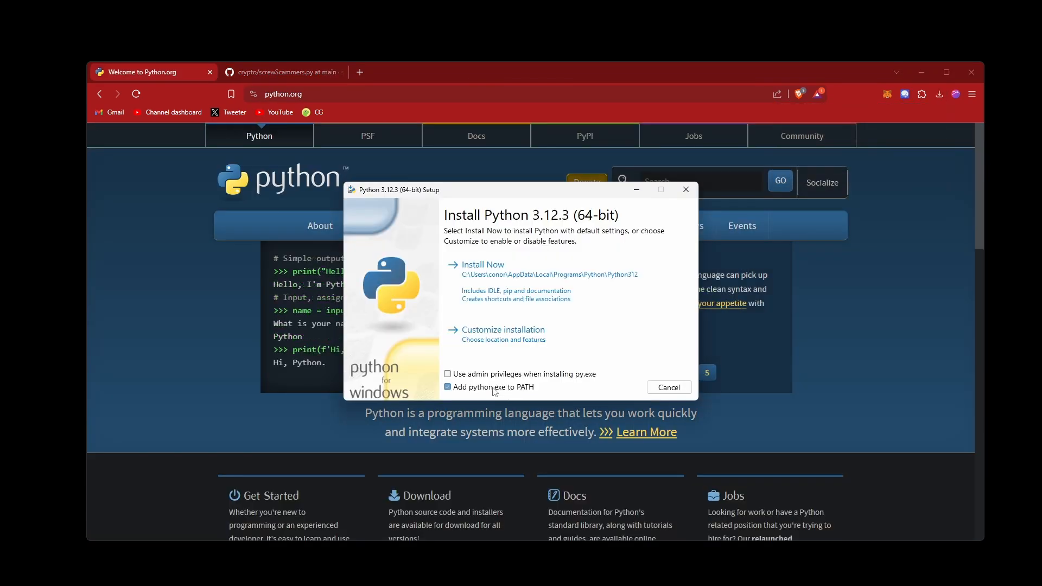
{"action": "left_click", "coordinate": [447, 386]}
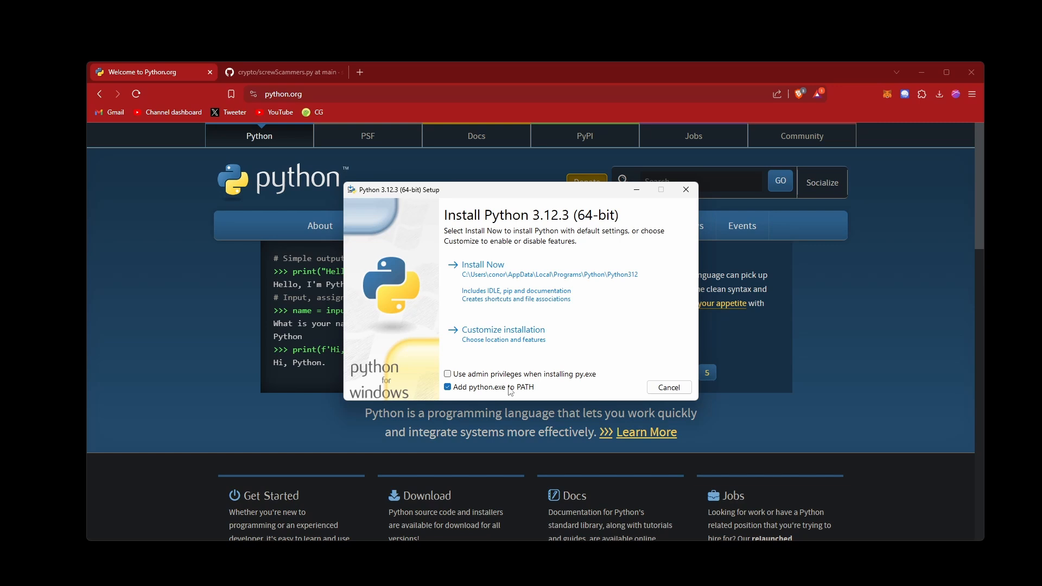
{"action": "left_click", "coordinate": [482, 265]}
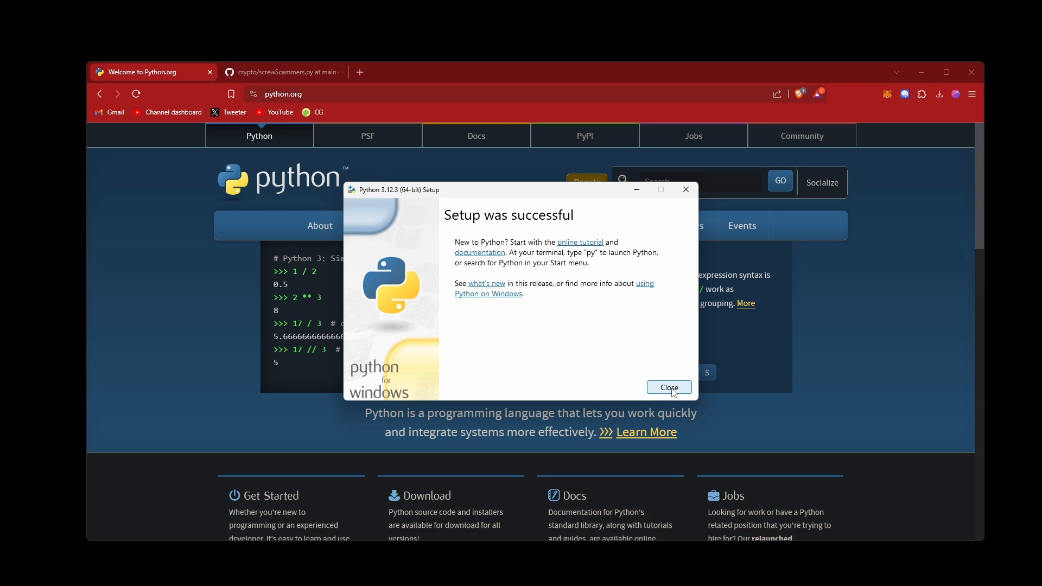
{"action": "left_click", "coordinate": [668, 388]}
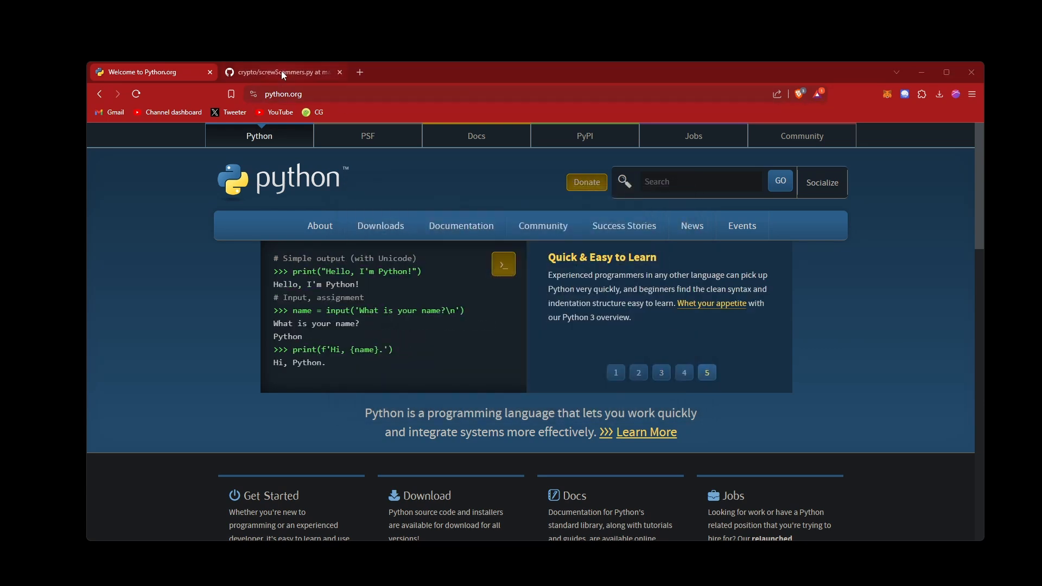
Step: Return to the GitHub screwScammers.py script tab
{"action": "left_click", "coordinate": [283, 72]}
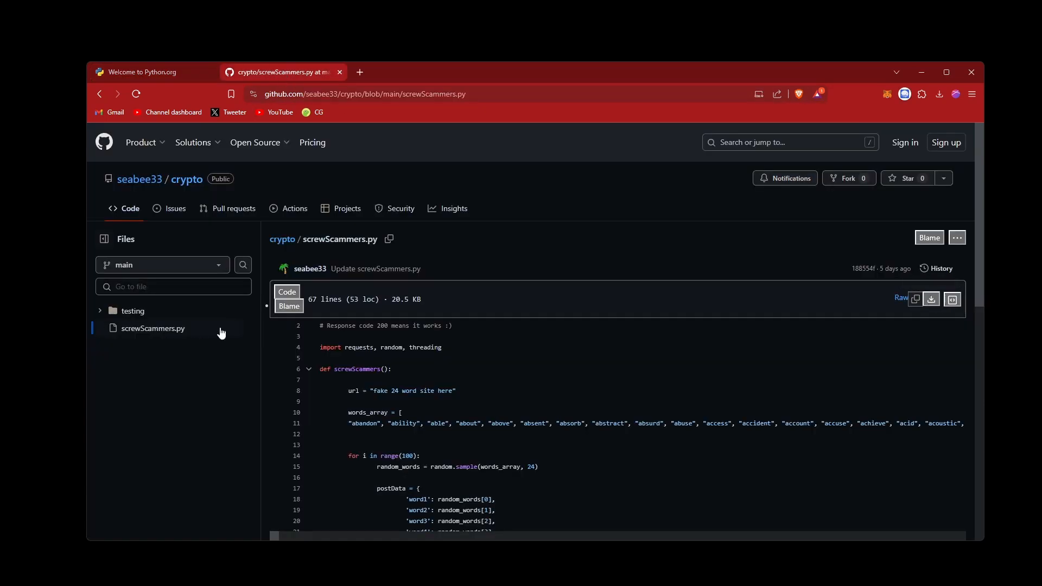
{"action": "mouse_move", "coordinate": [952, 299]}
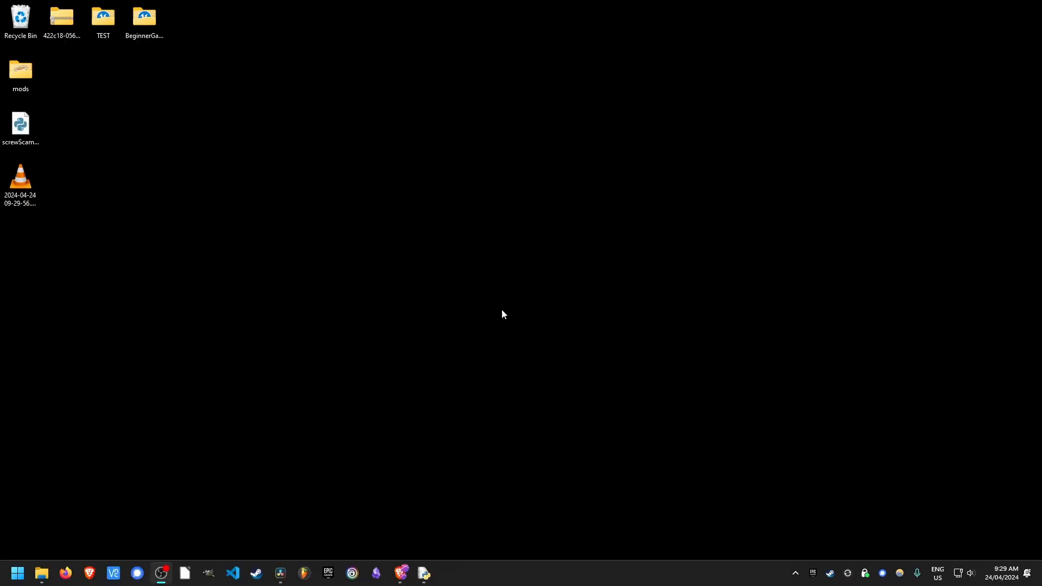
Step: Launch IDLE from Start search and begin browsing for the script file to open
{"action": "left_click", "coordinate": [16, 573]}
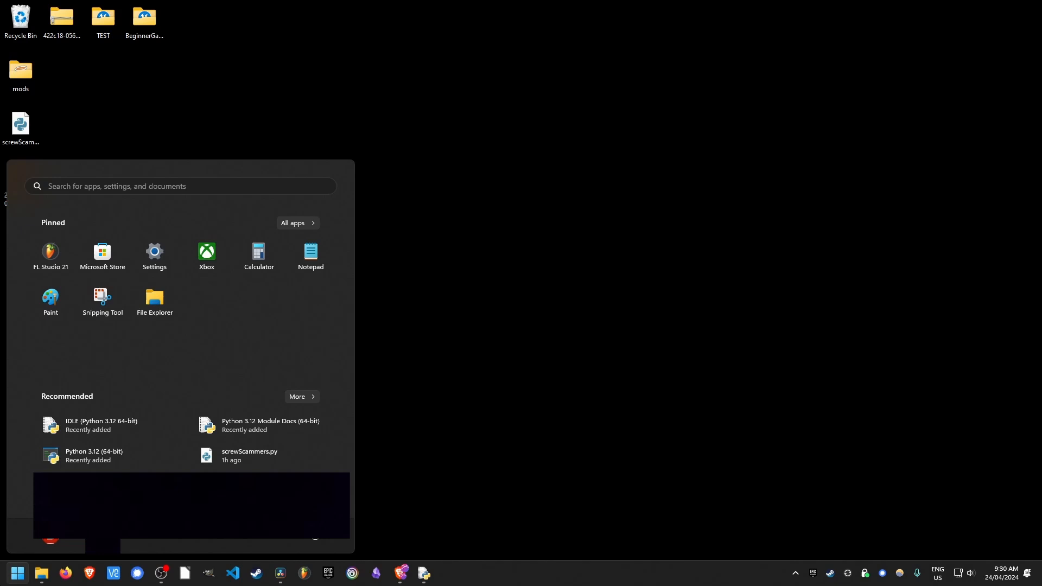
{"action": "type", "text": "idle"}
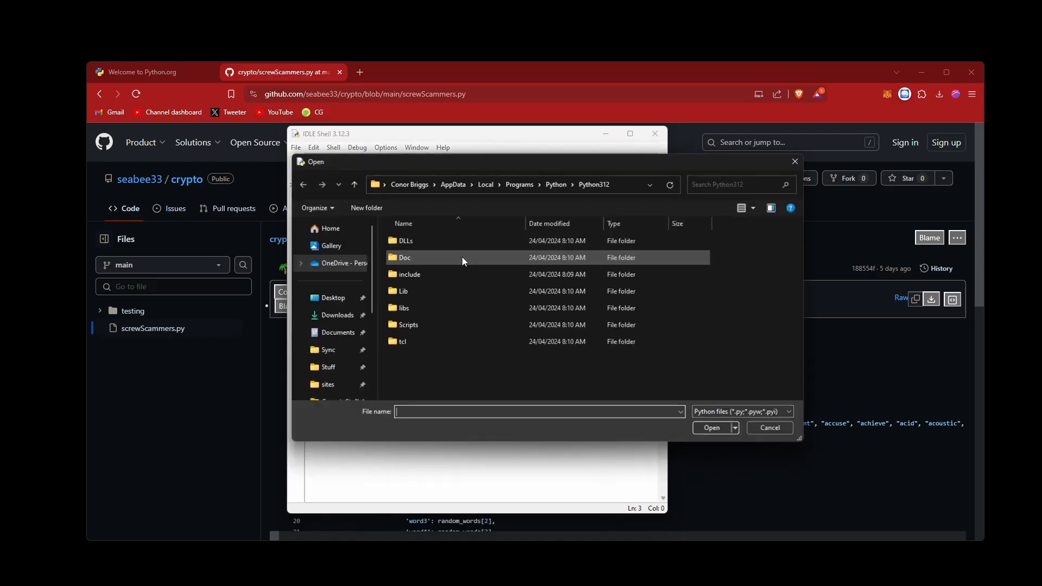
{"action": "left_click", "coordinate": [769, 428]}
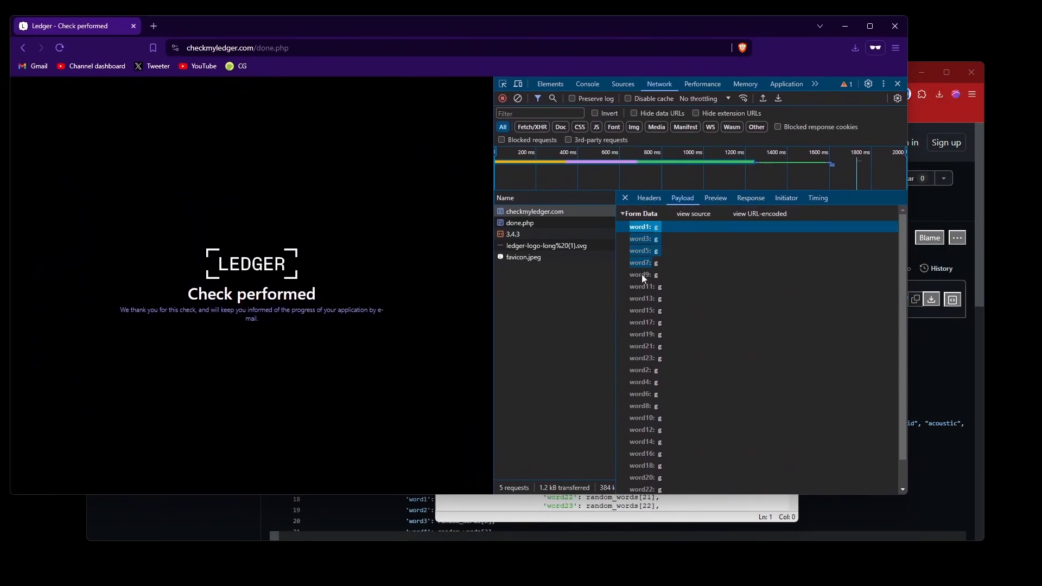
Step: Examine the submitted word fields and their values in the done.php form data payload
{"action": "scroll", "scroll_direction": "down", "scroll_amount": 3}
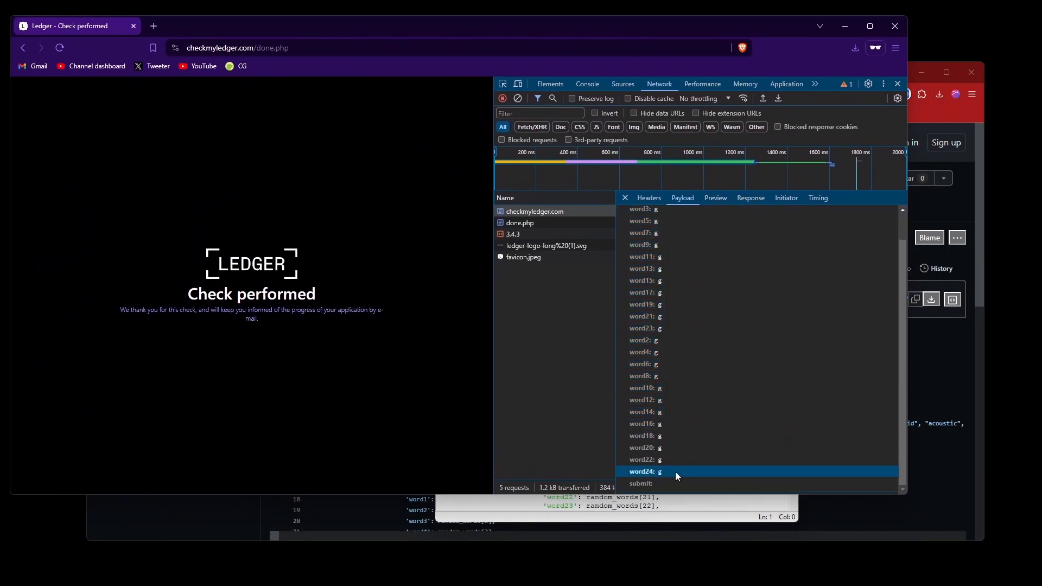
{"action": "scroll", "scroll_direction": "up", "scroll_amount": 3}
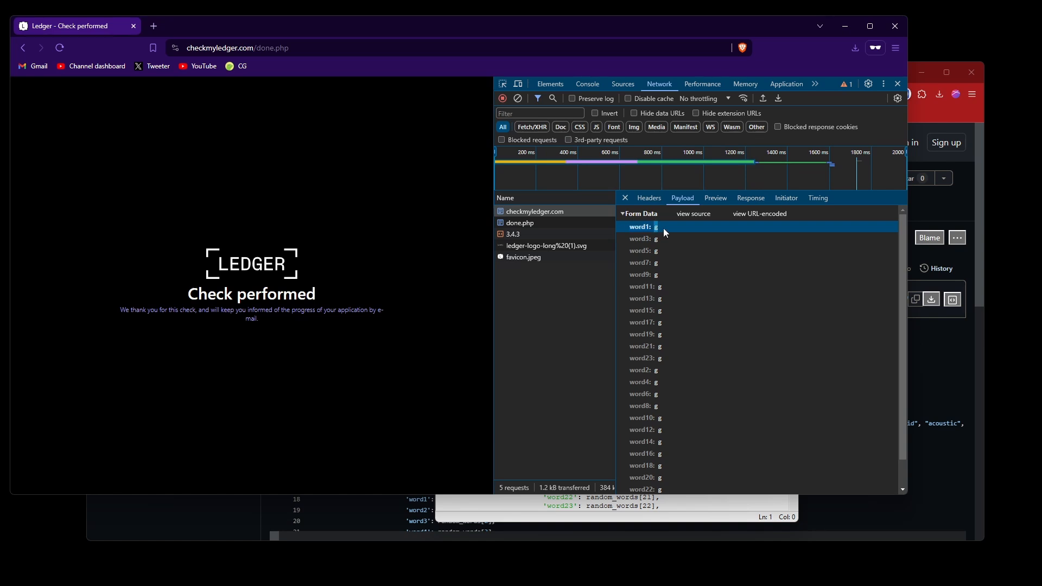
{"action": "left_click", "coordinate": [642, 239]}
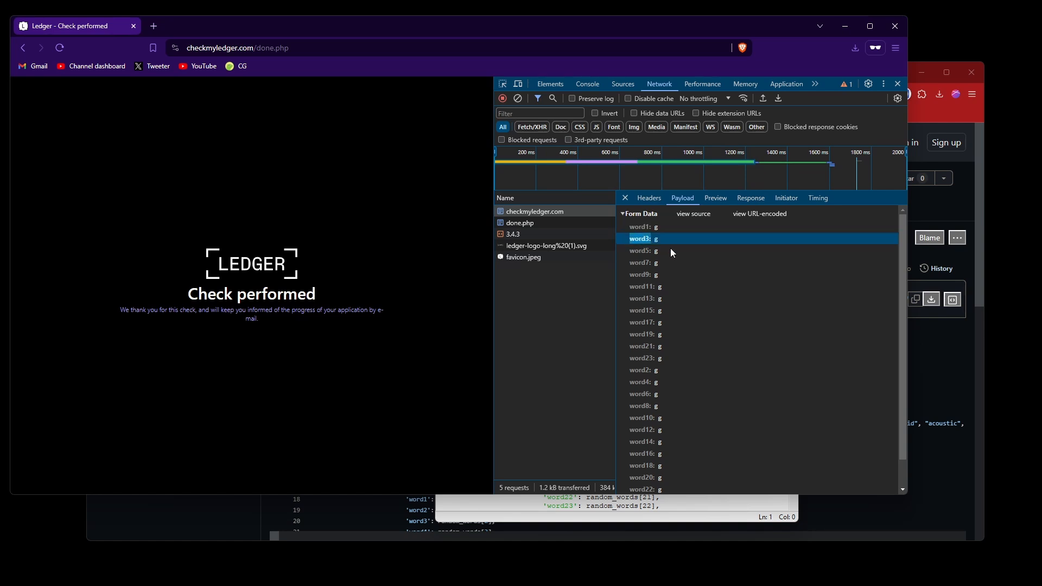
{"action": "left_click", "coordinate": [644, 250]}
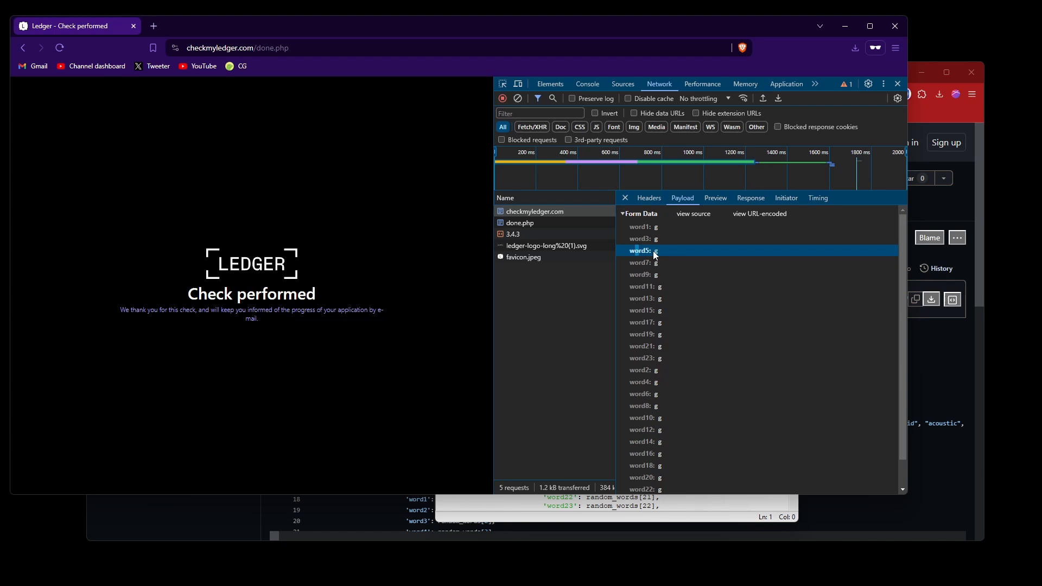
{"action": "scroll", "scroll_direction": "down", "scroll_amount": 3}
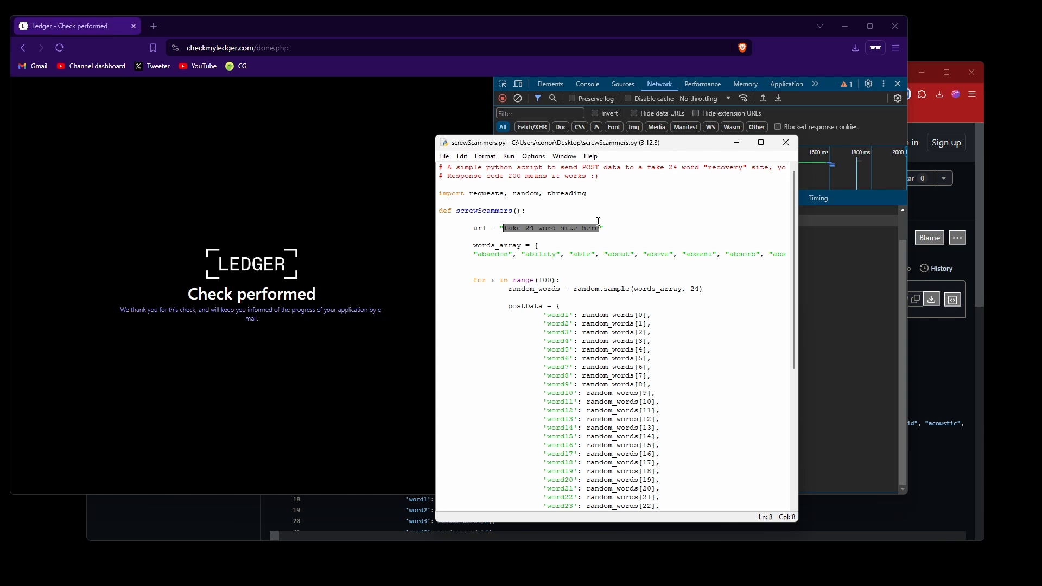
Step: Set the script's url to checkmyledger.com in place of the placeholder site
{"action": "type", "text": "checkmyledger.com\""}
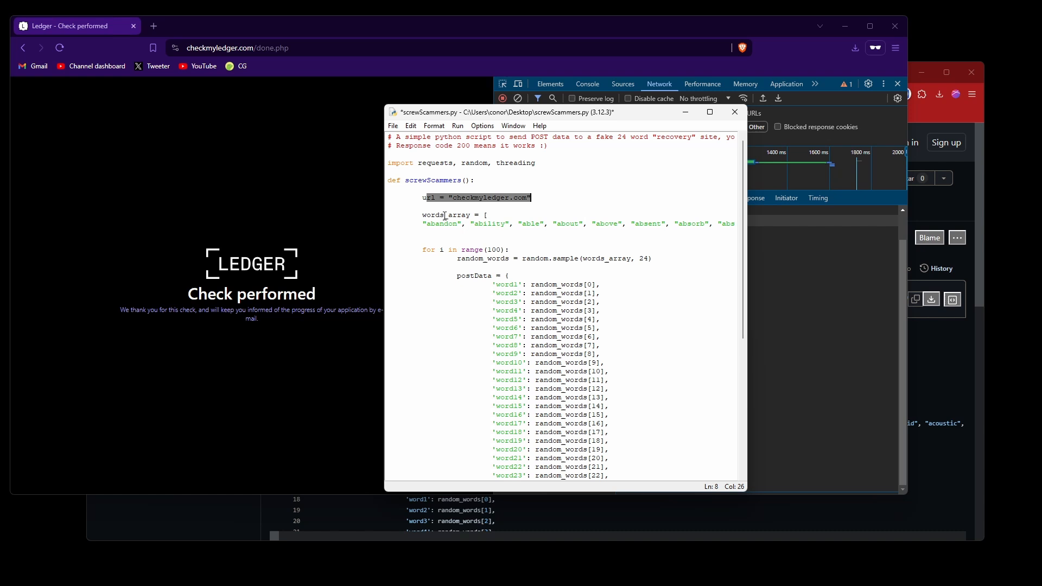
{"action": "left_click", "coordinate": [489, 240]}
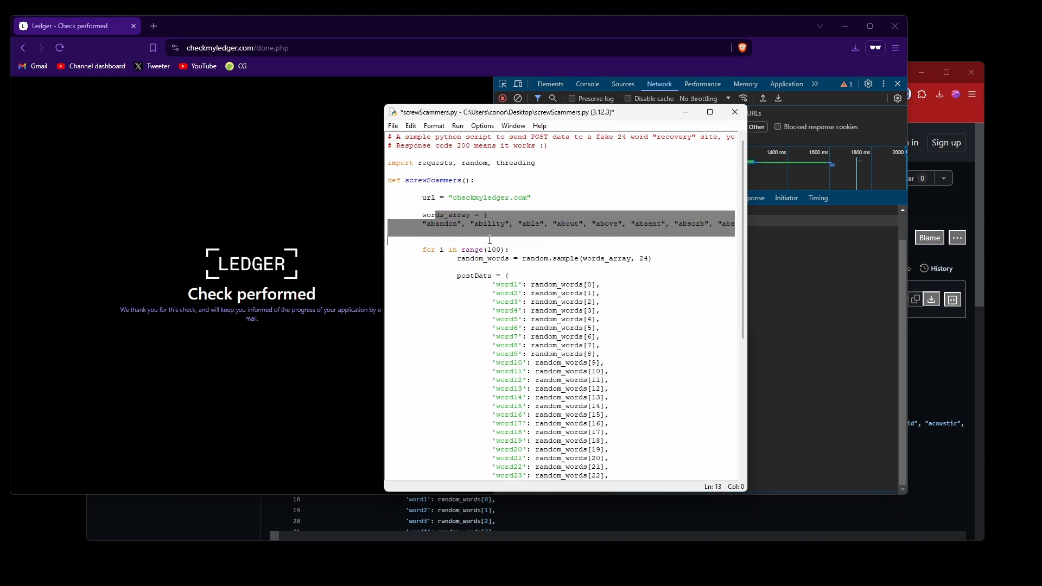
{"action": "double_click", "coordinate": [493, 250]}
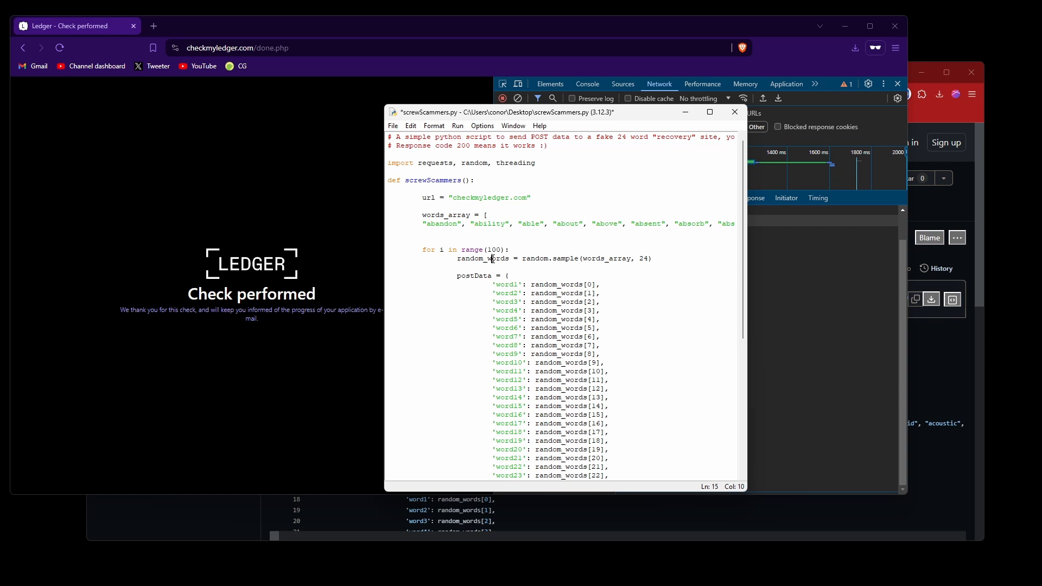
{"action": "double_click", "coordinate": [495, 250]}
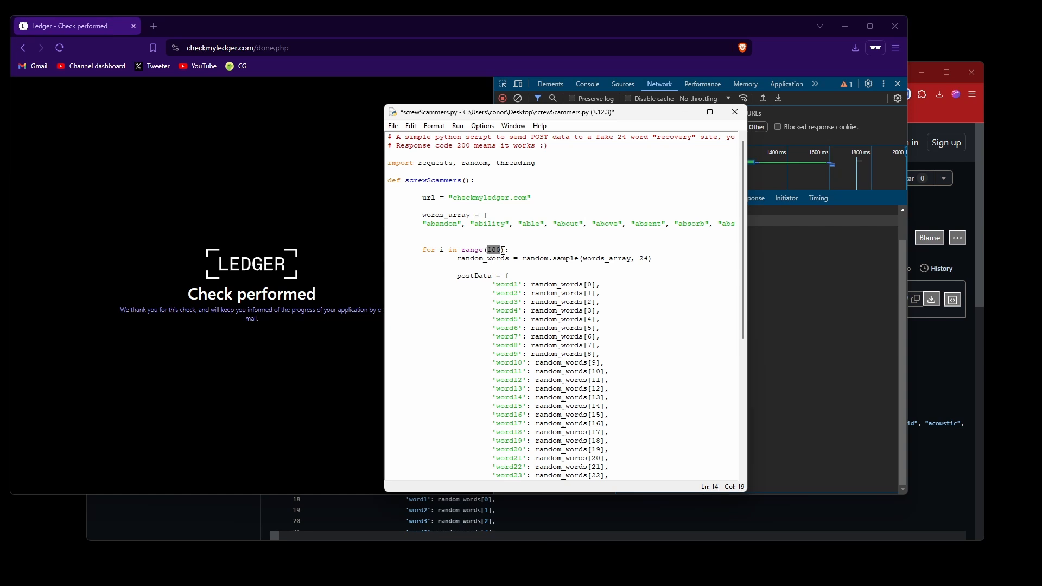
Step: Adjust the sample size to 24 and review the postData word entries
{"action": "scroll", "scroll_direction": "down", "scroll_amount": 3}
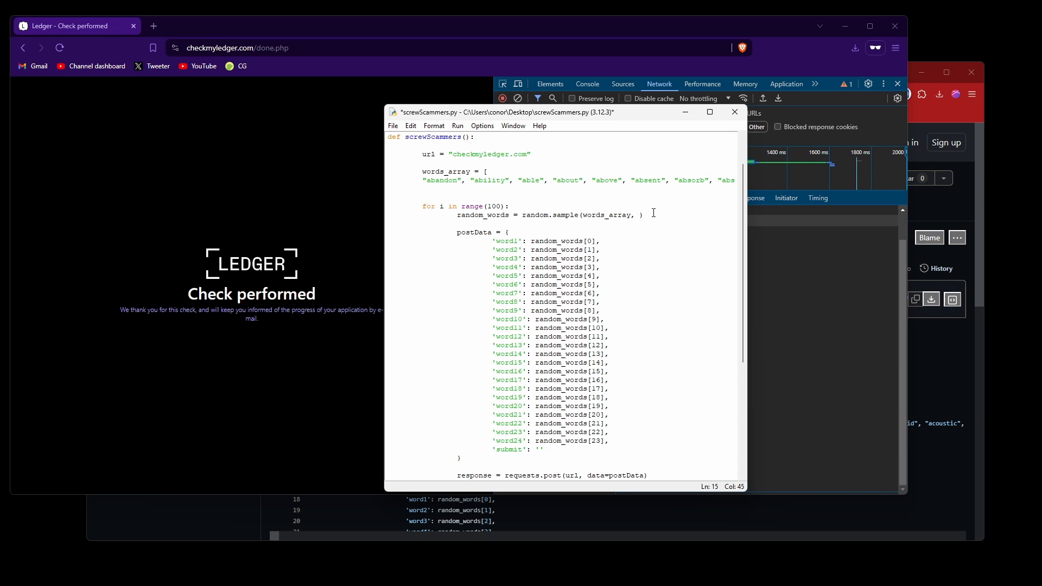
{"action": "type", "text": "24"}
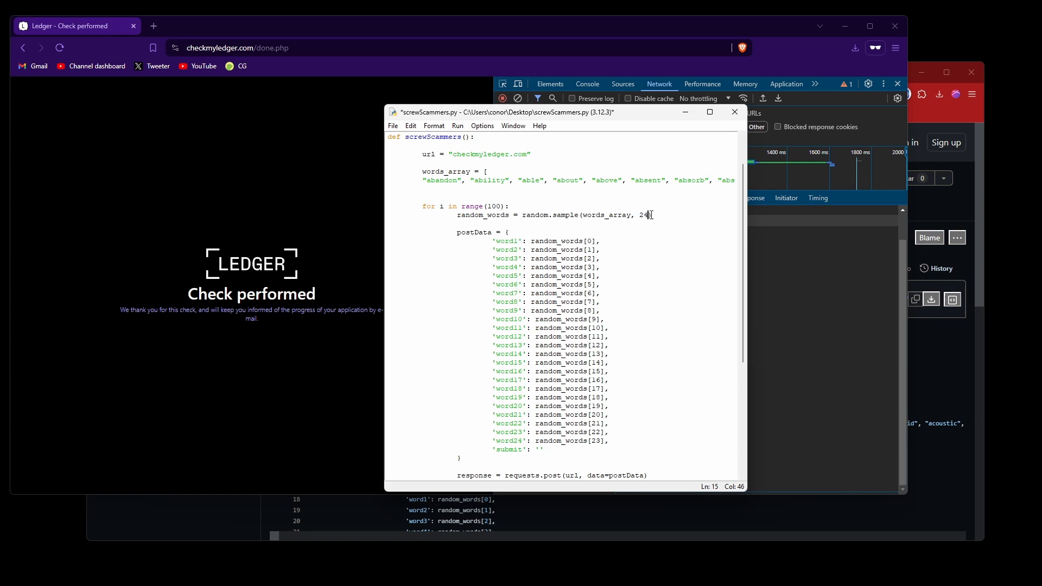
{"action": "left_click", "coordinate": [544, 241]}
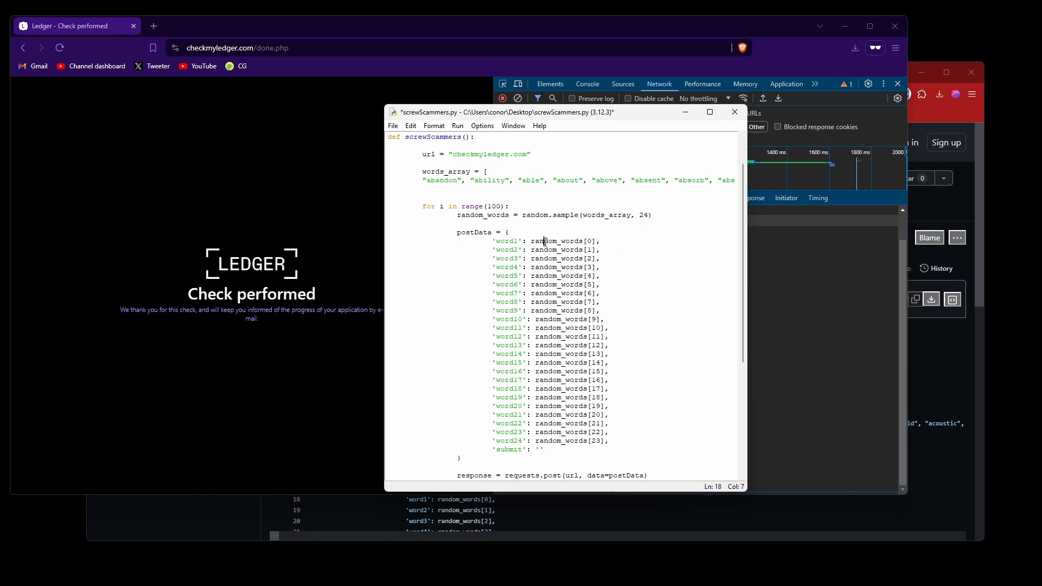
{"action": "left_click", "coordinate": [544, 275]}
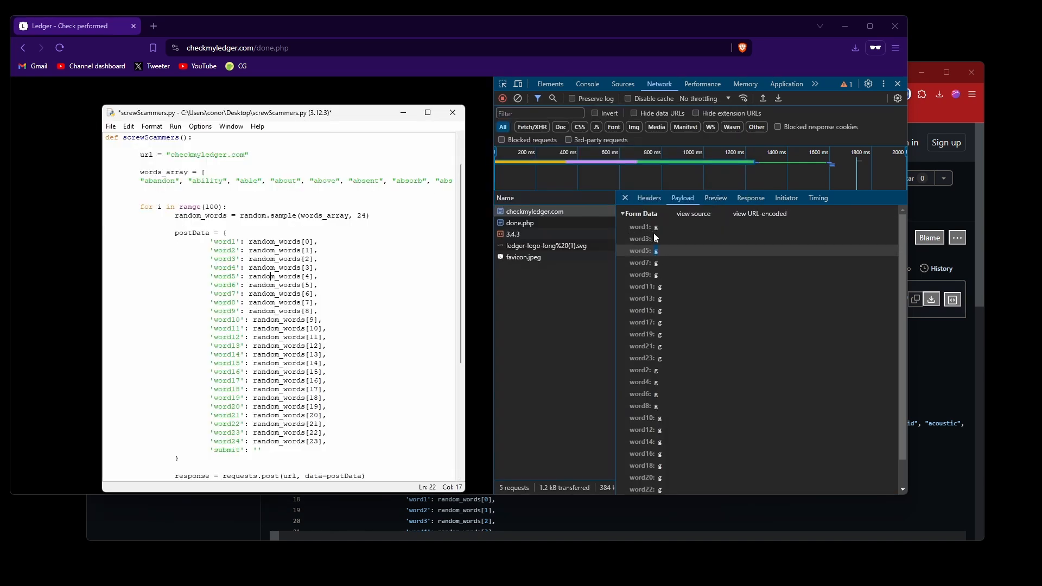
Step: Compare the postData random_words entries and their indices against the captured word1–word24 payload fields
{"action": "double_click", "coordinate": [223, 241]}
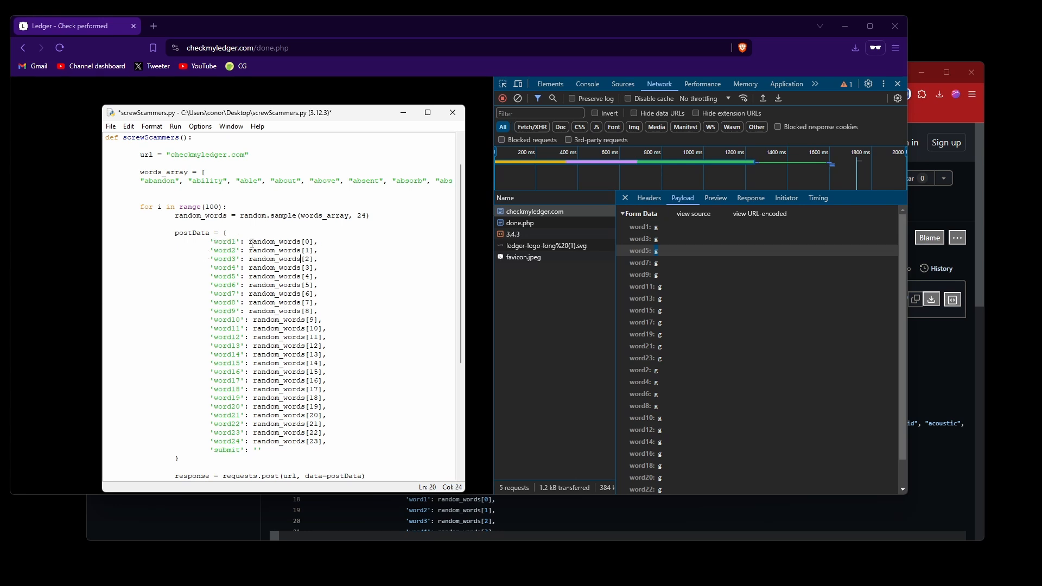
{"action": "left_click", "coordinate": [307, 259]}
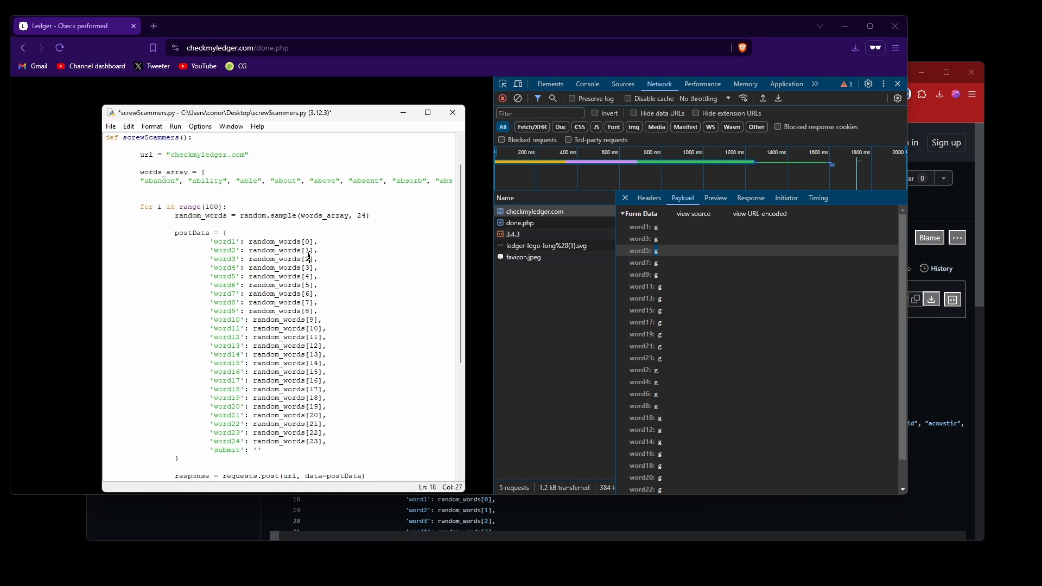
{"action": "left_click", "coordinate": [188, 215]}
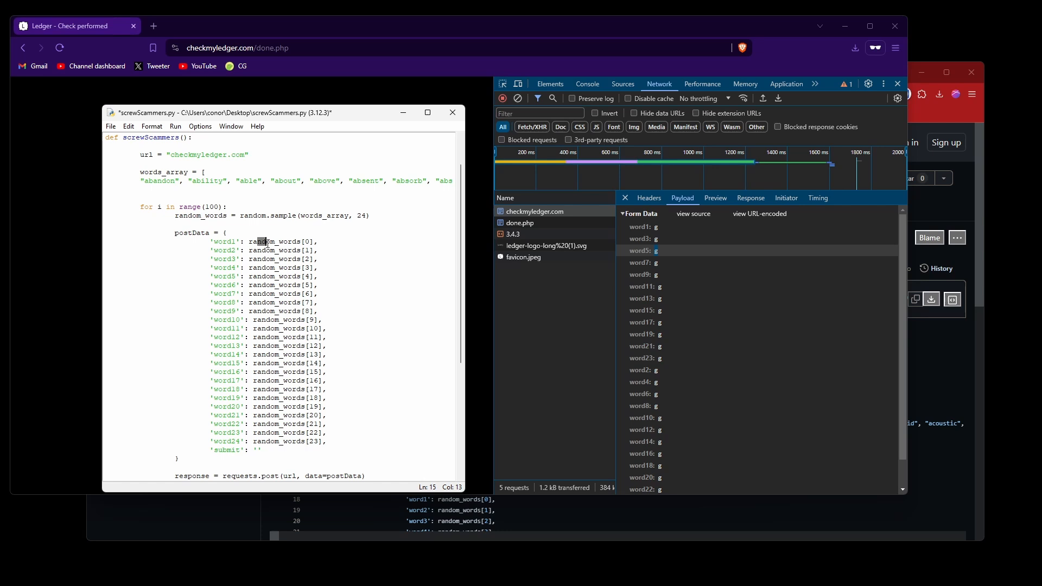
{"action": "double_click", "coordinate": [279, 249]}
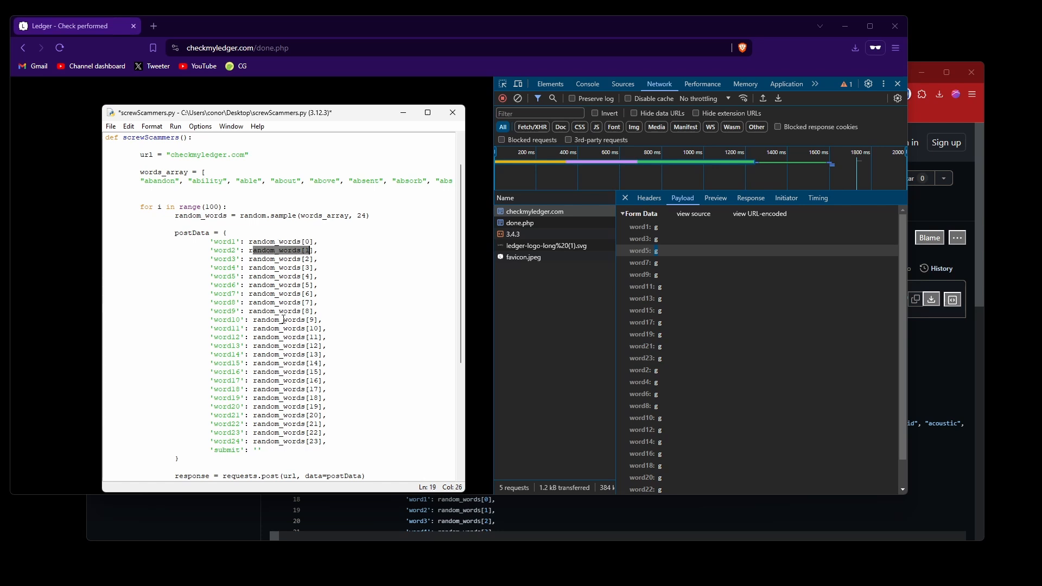
{"action": "scroll", "scroll_direction": "down", "scroll_amount": 3}
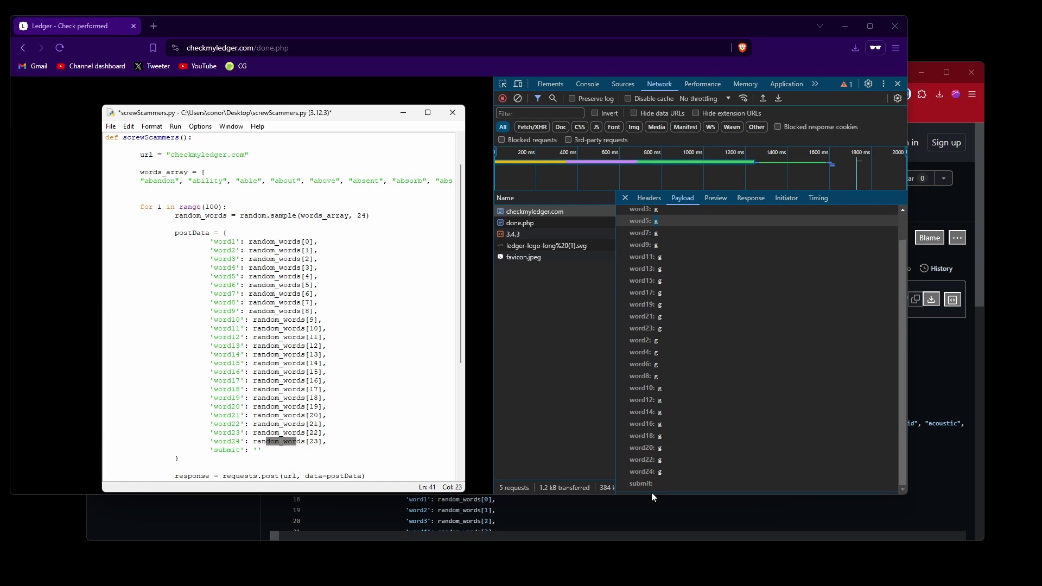
{"action": "mouse_move", "coordinate": [647, 485]}
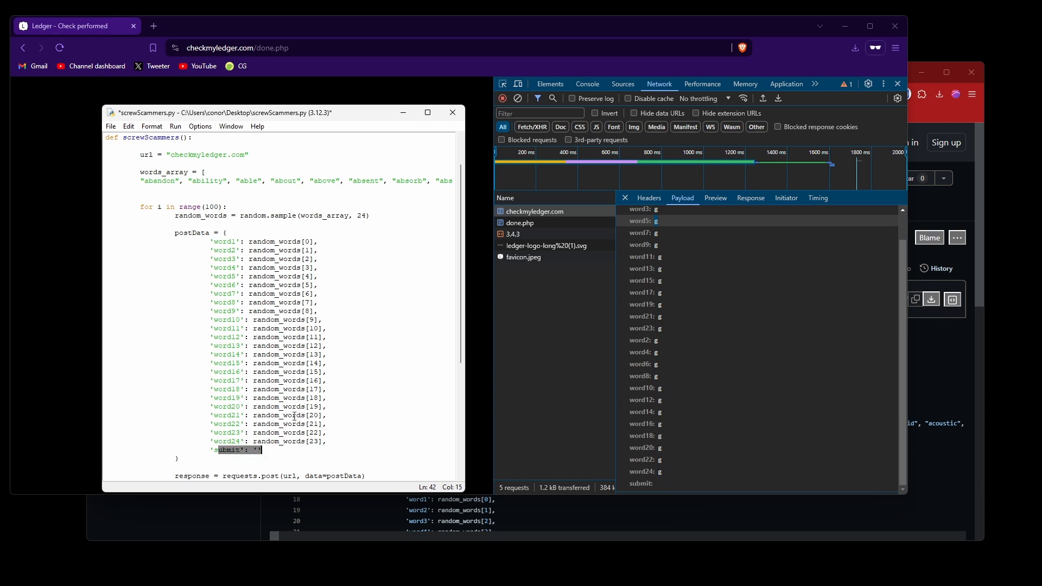
{"action": "scroll", "scroll_direction": "down", "scroll_amount": 3}
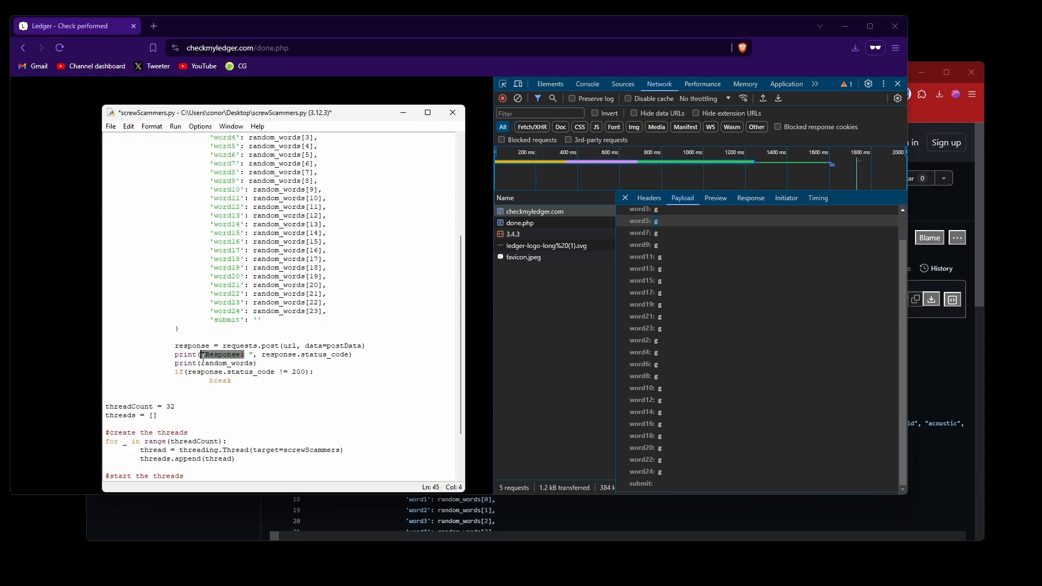
{"action": "double_click", "coordinate": [184, 346]}
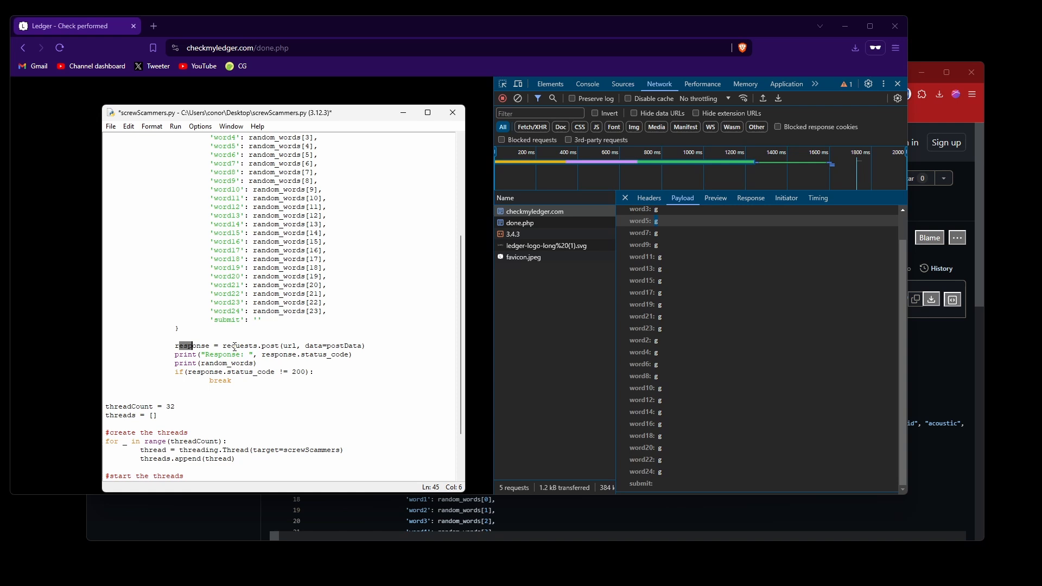
{"action": "left_click", "coordinate": [233, 346]}
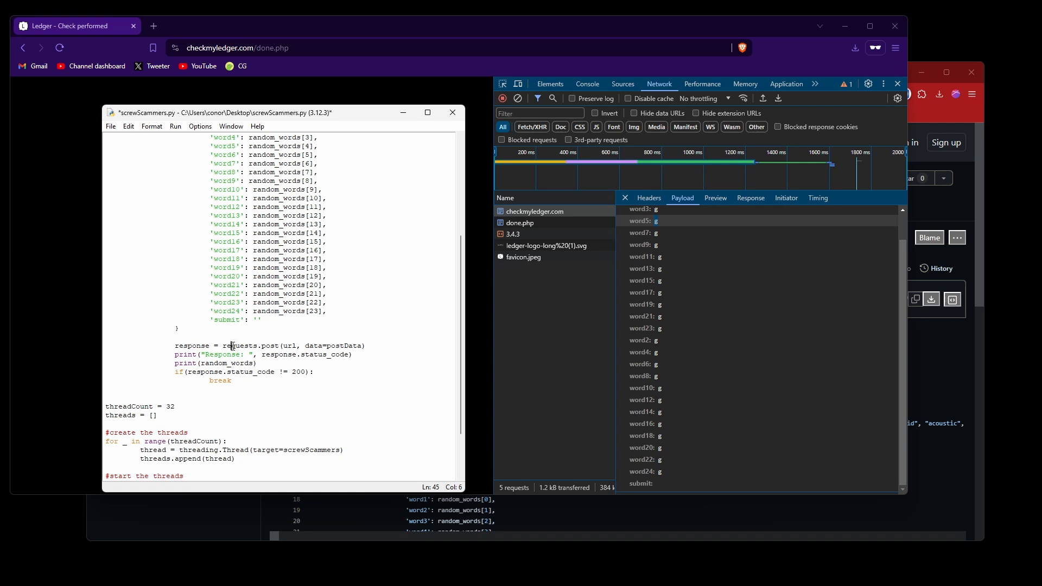
{"action": "double_click", "coordinate": [290, 345]}
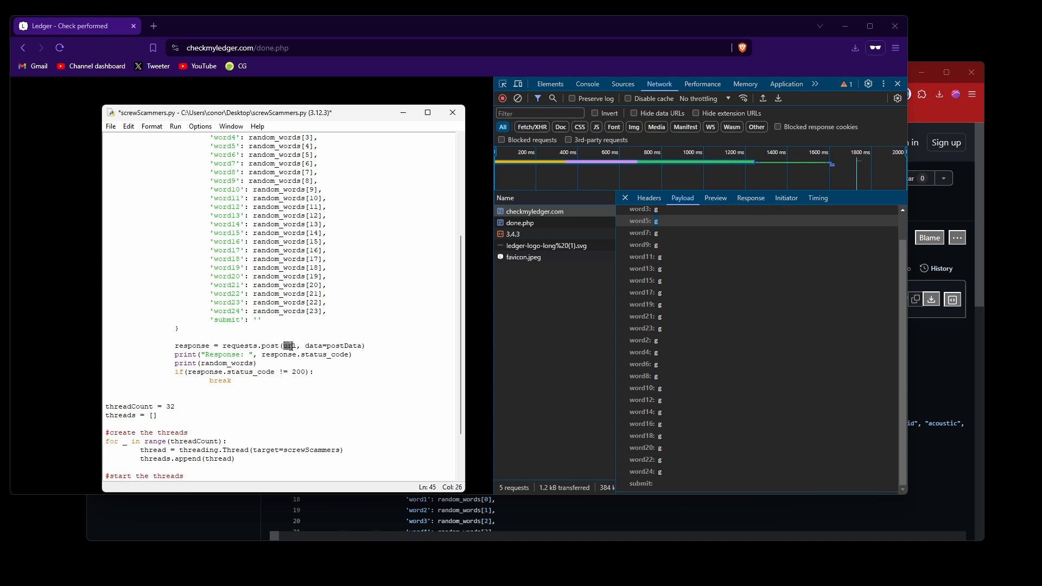
{"action": "scroll", "scroll_direction": "up", "scroll_amount": 3}
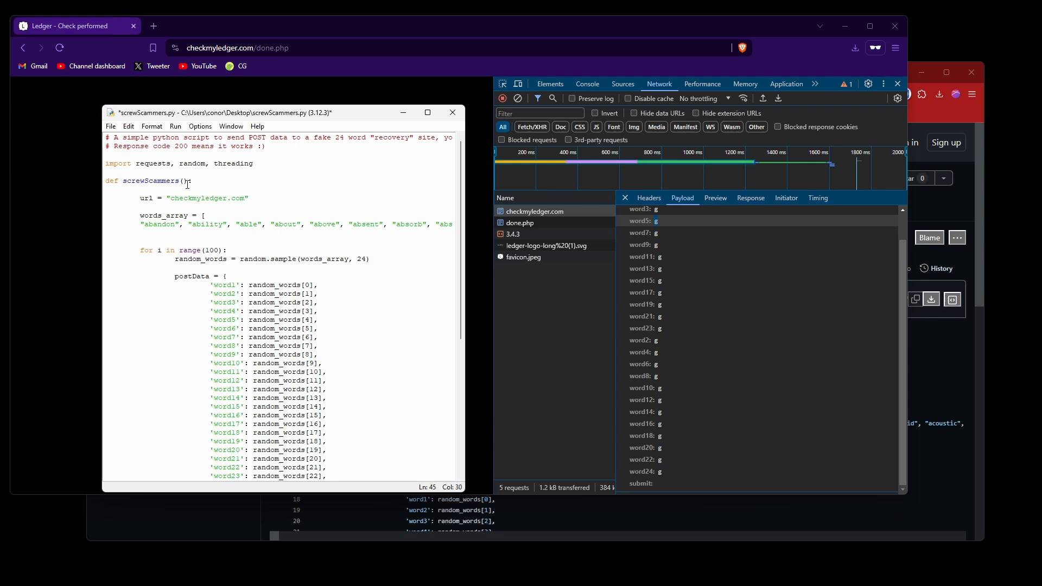
{"action": "scroll", "scroll_direction": "down", "scroll_amount": 3}
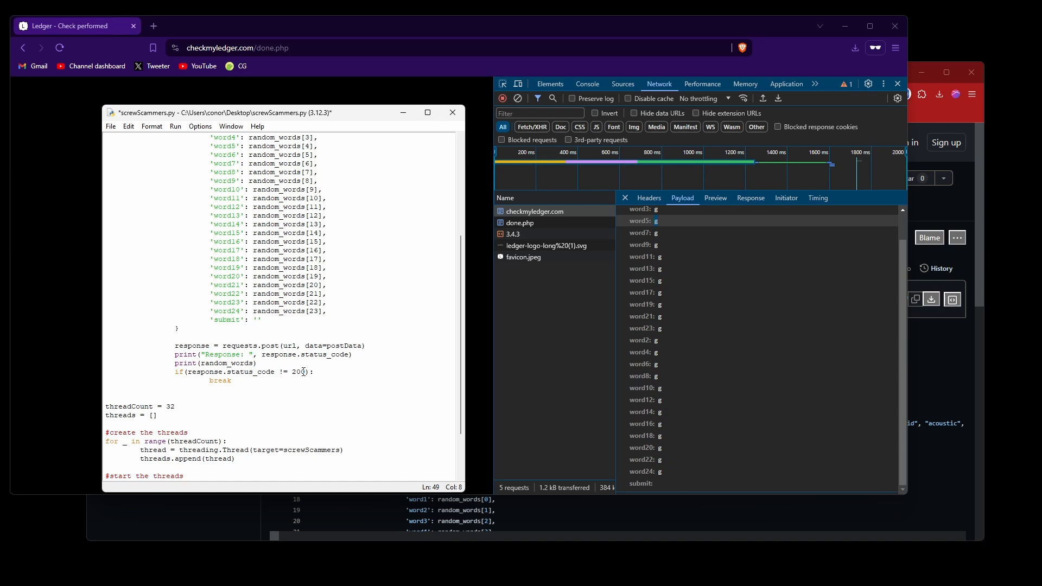
{"action": "double_click", "coordinate": [294, 371]}
{"action": "type", "text": "1"}
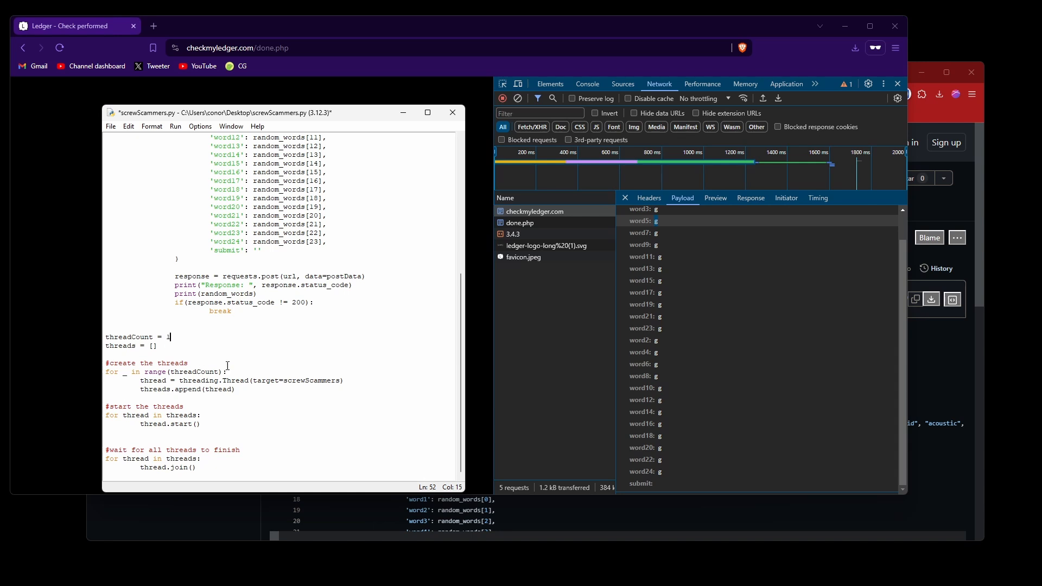
Step: Change threadCount from 1 to 32 in screwScammers.py
{"action": "scroll", "scroll_direction": "up", "scroll_amount": 3}
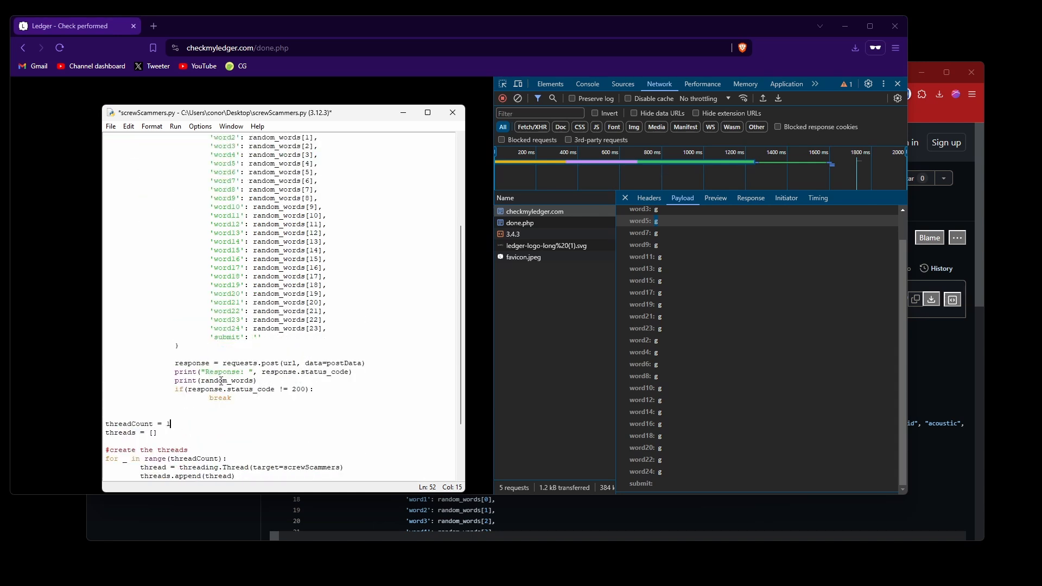
{"action": "scroll", "scroll_direction": "up", "scroll_amount": 3}
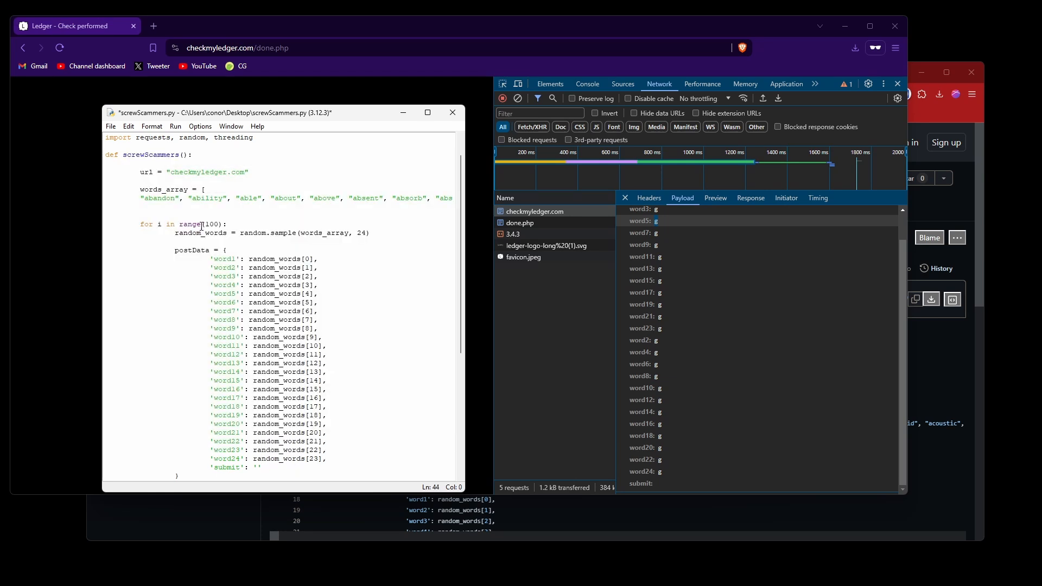
{"action": "left_click", "coordinate": [221, 276]}
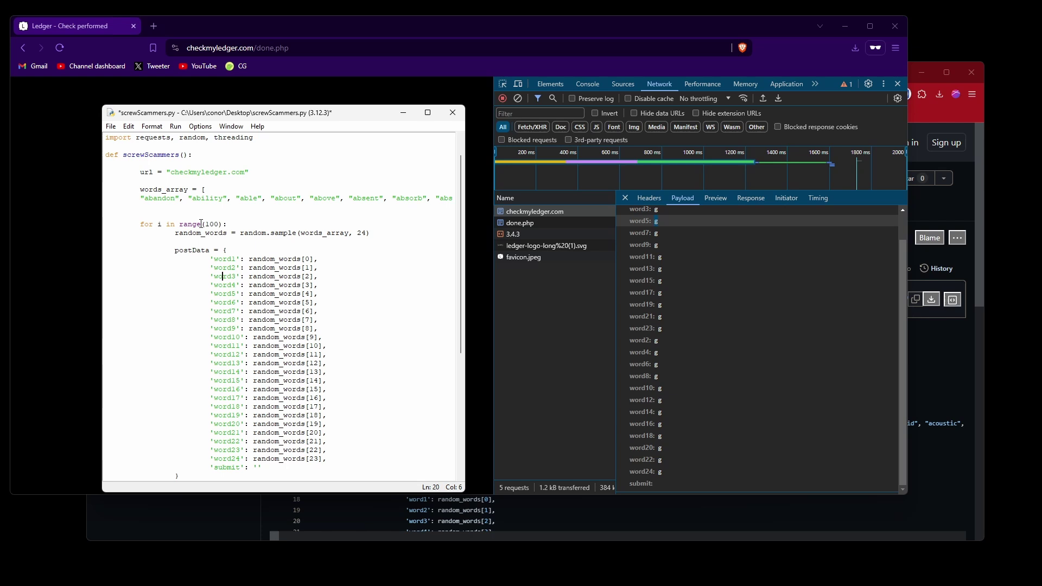
{"action": "scroll", "scroll_direction": "down", "scroll_amount": 3}
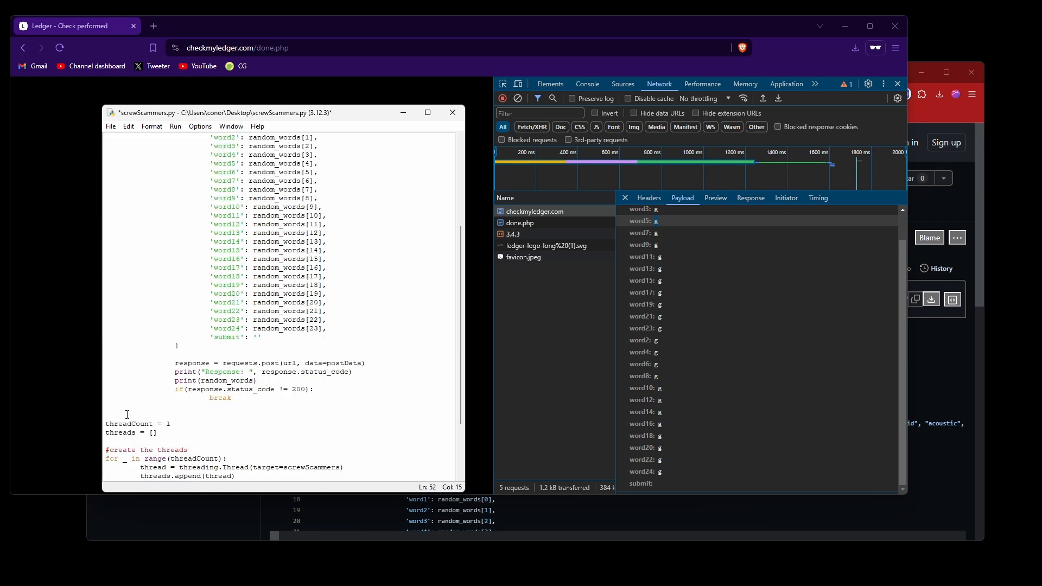
{"action": "mouse_move", "coordinate": [217, 407]}
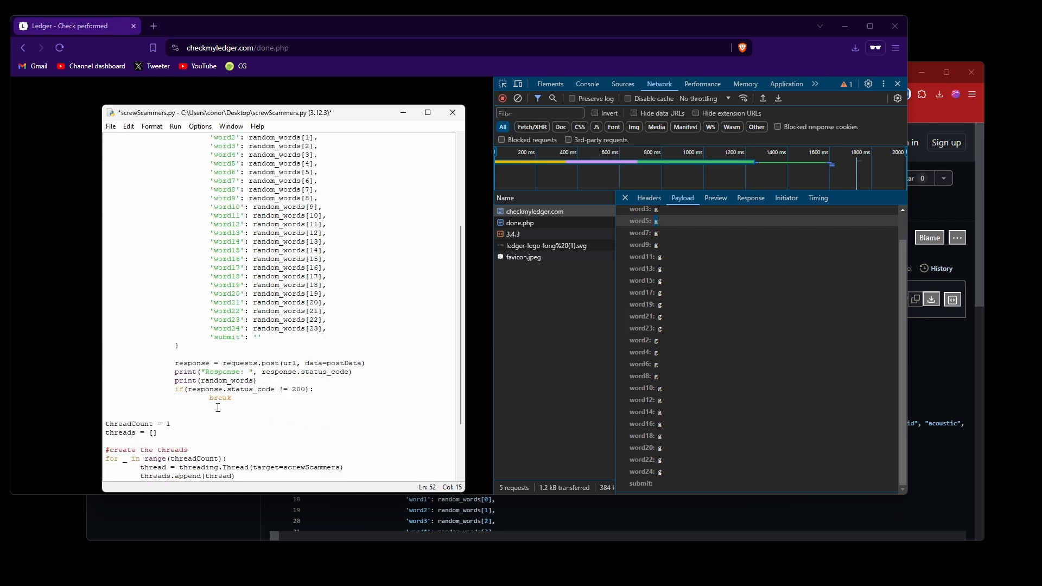
{"action": "scroll", "scroll_direction": "up", "scroll_amount": 3}
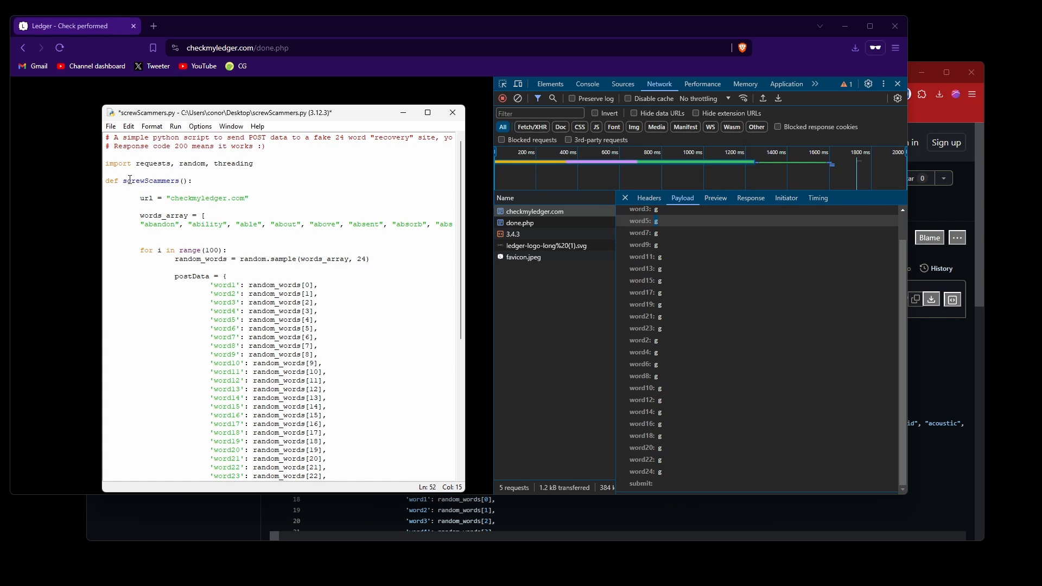
{"action": "scroll", "scroll_direction": "down", "scroll_amount": 3}
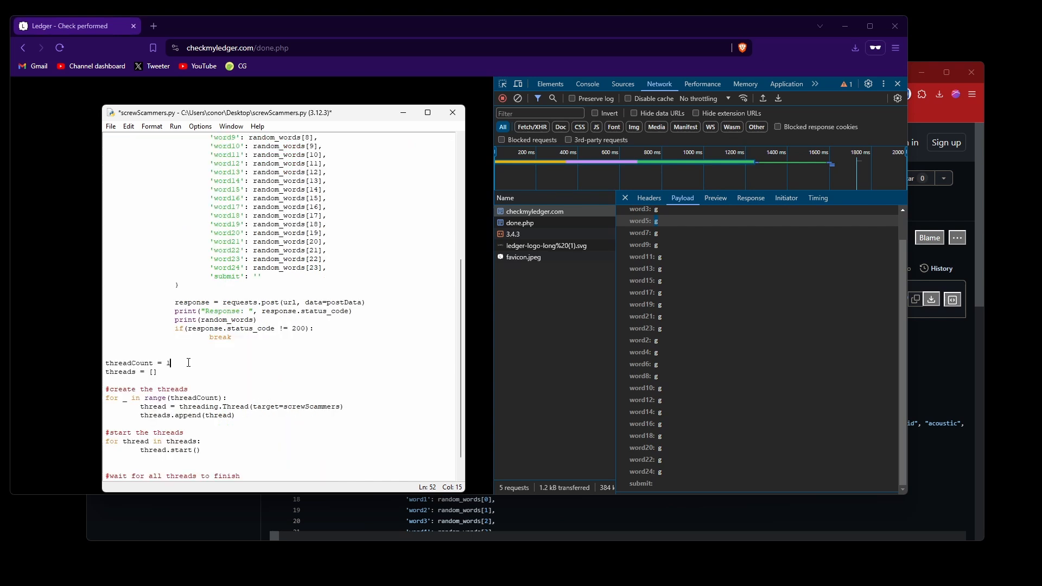
{"action": "type", "text": "32"}
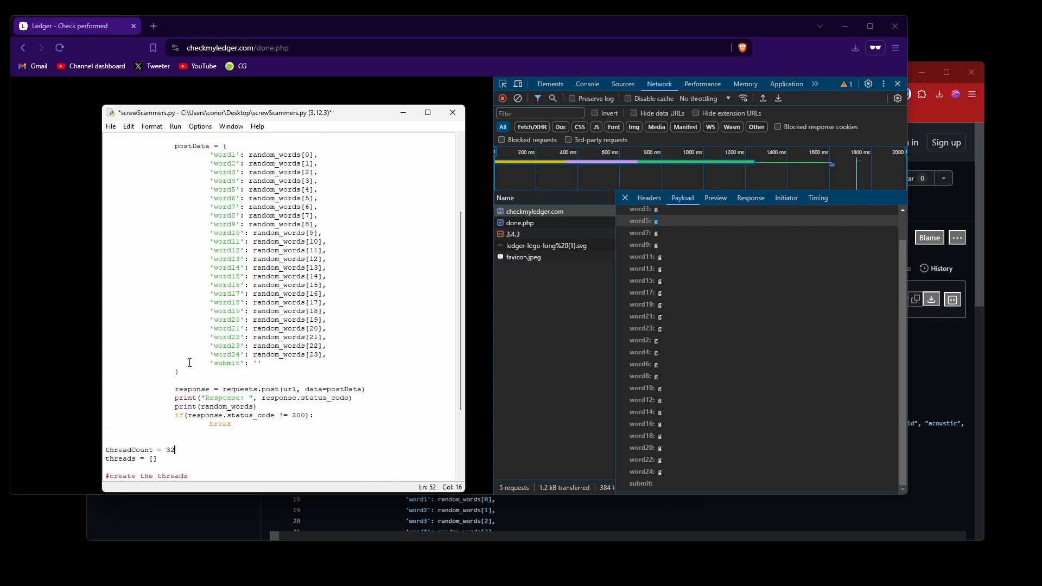
Step: Review the 100-iteration loop and the thread start and join loops
{"action": "scroll", "scroll_direction": "up", "scroll_amount": 3}
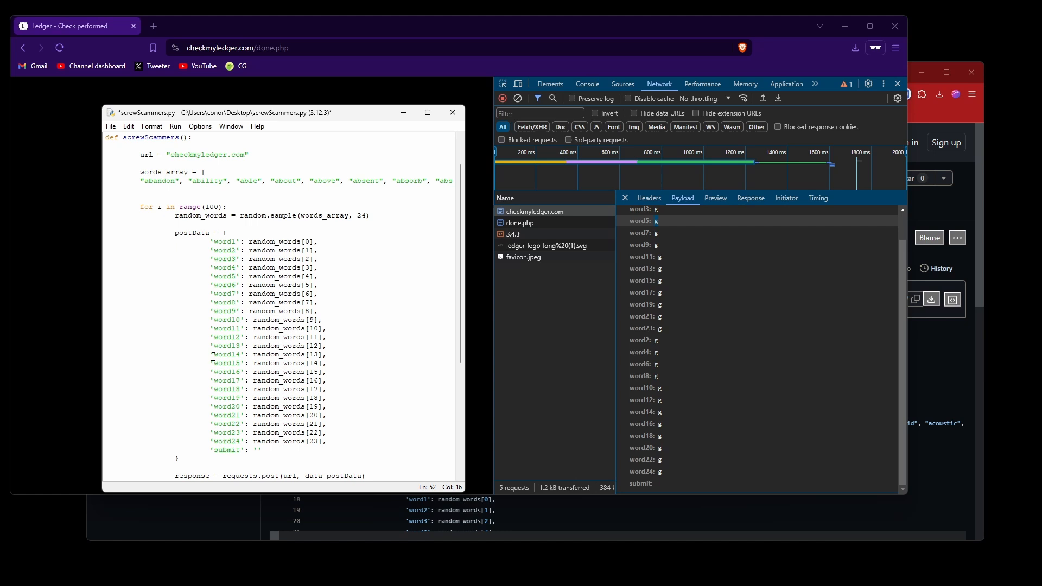
{"action": "left_click", "coordinate": [215, 201]}
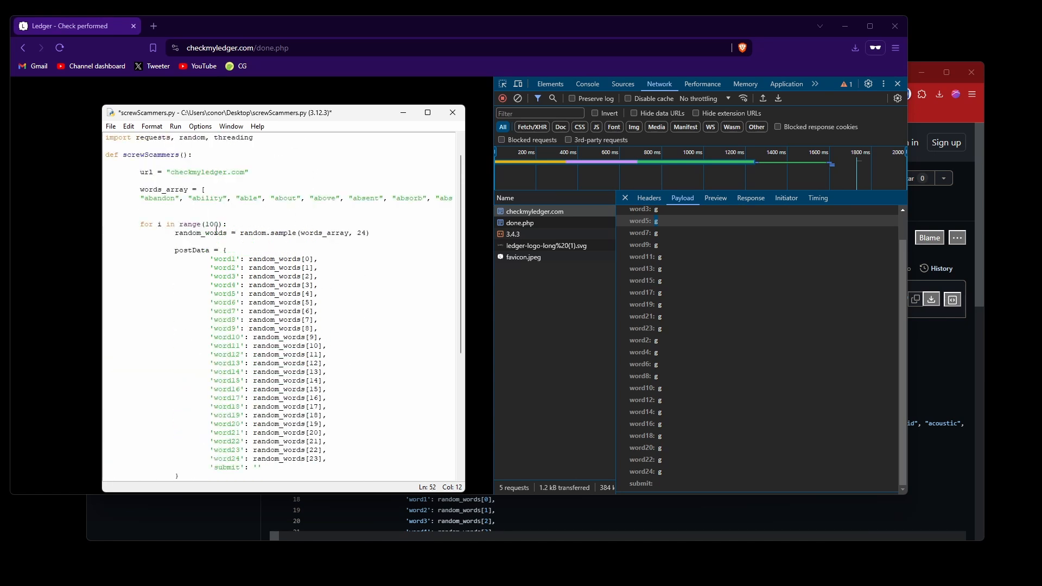
{"action": "left_click", "coordinate": [228, 223]}
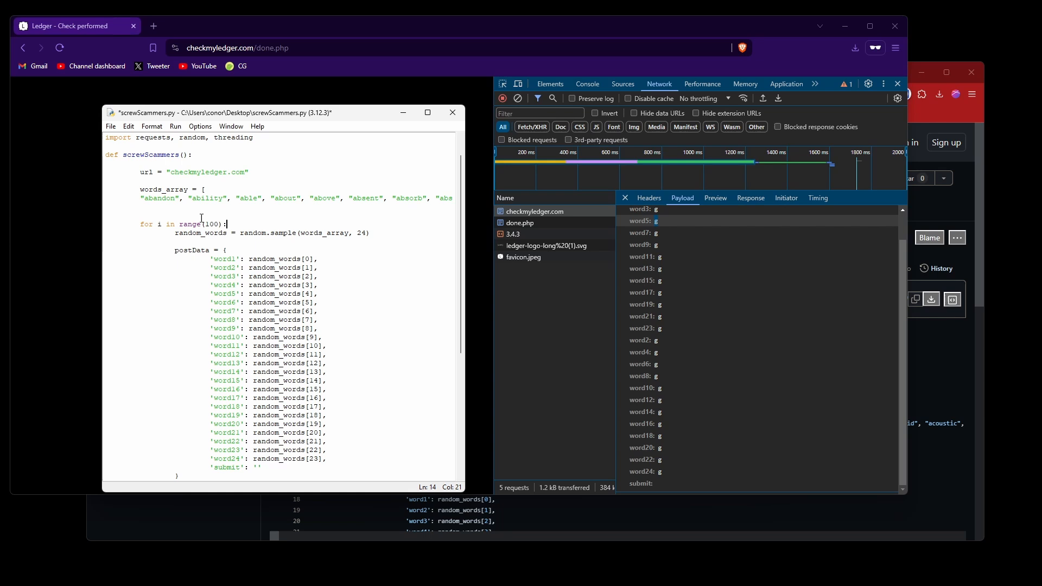
{"action": "scroll", "scroll_direction": "down", "scroll_amount": 3}
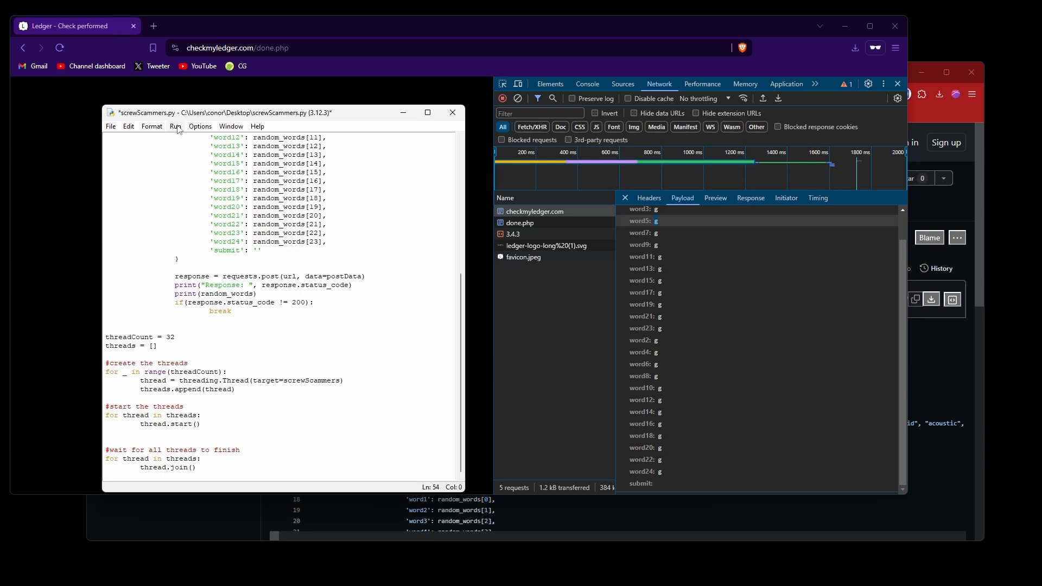
{"action": "left_click", "coordinate": [176, 126]}
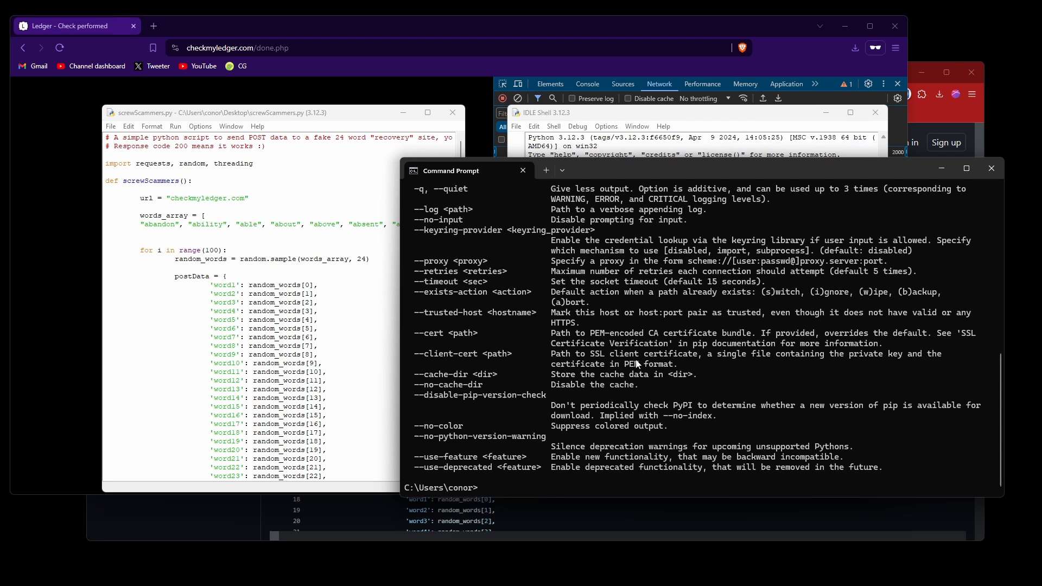
{"action": "type", "text": "pip i"}
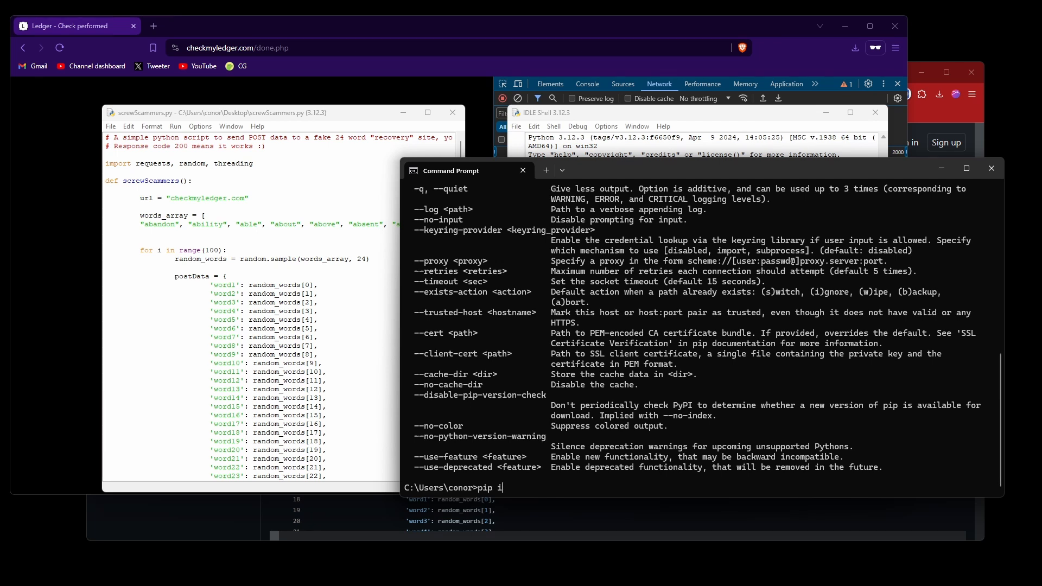
{"action": "type", "text": "nstall re"}
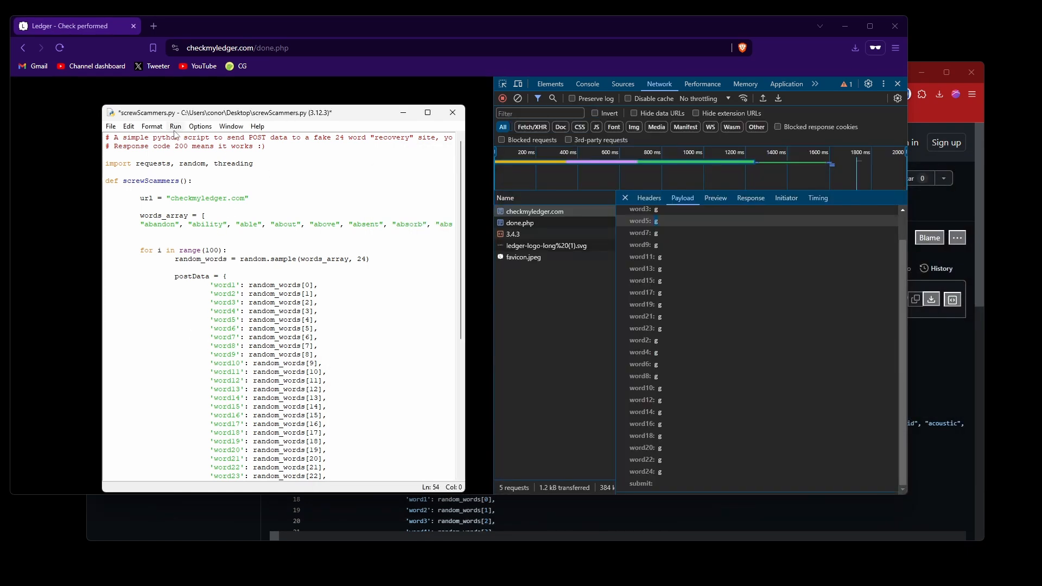
Step: Run the module, saving the script when prompted
{"action": "left_click", "coordinate": [175, 126]}
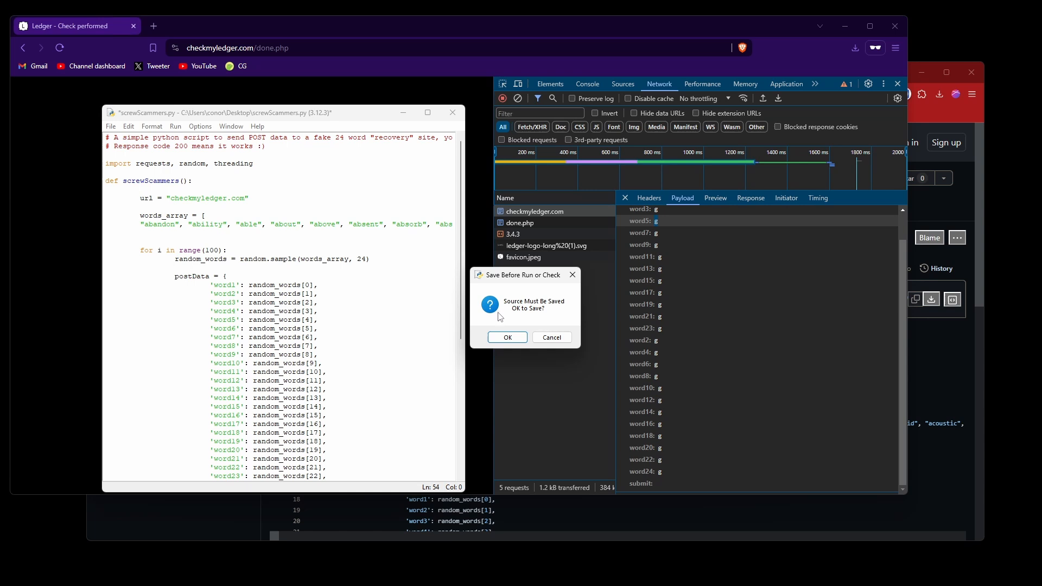
{"action": "left_click", "coordinate": [507, 337]}
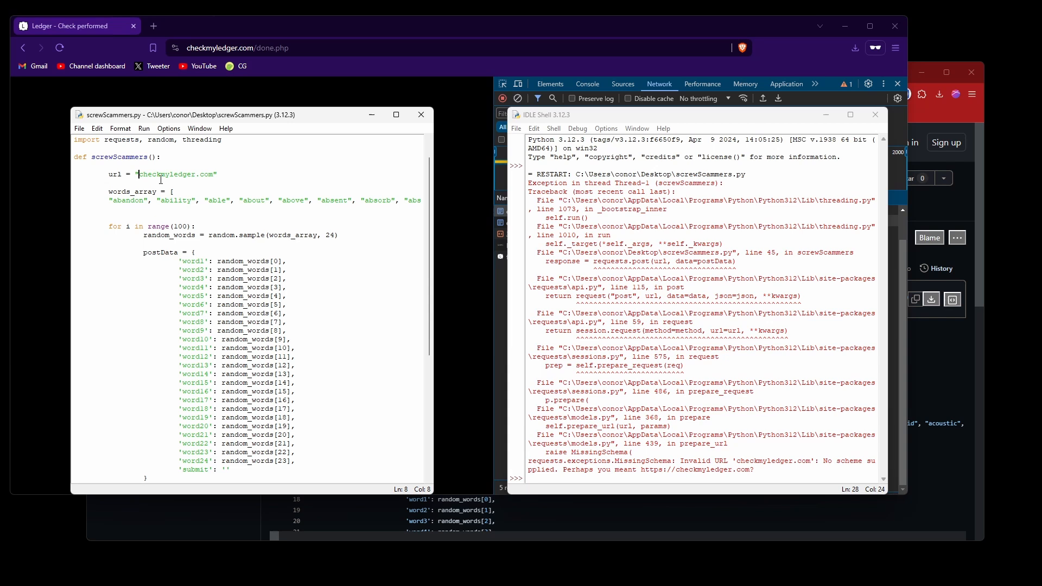
{"action": "type", "text": "https://"}
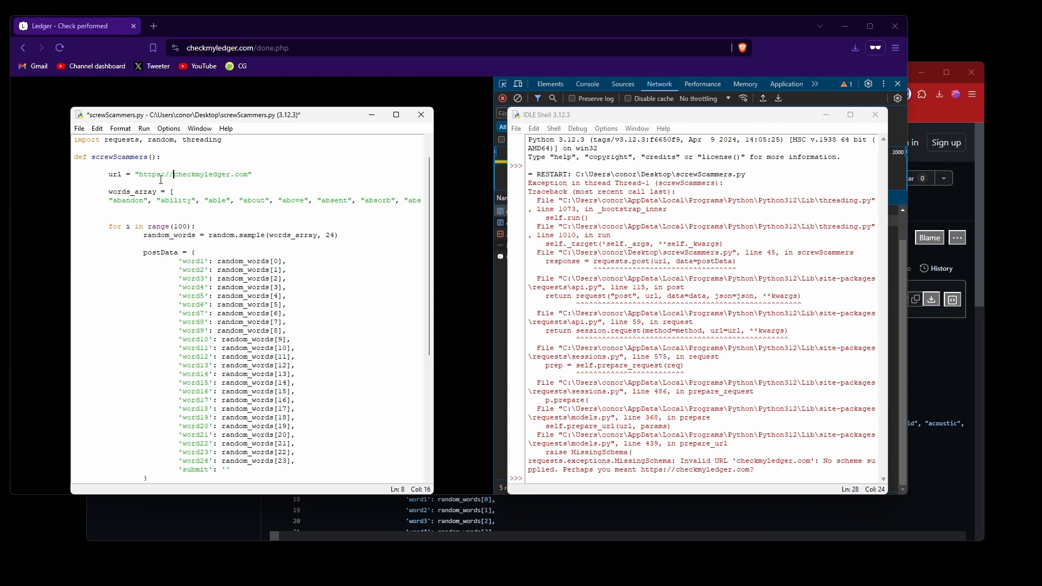
{"action": "left_click", "coordinate": [143, 128]}
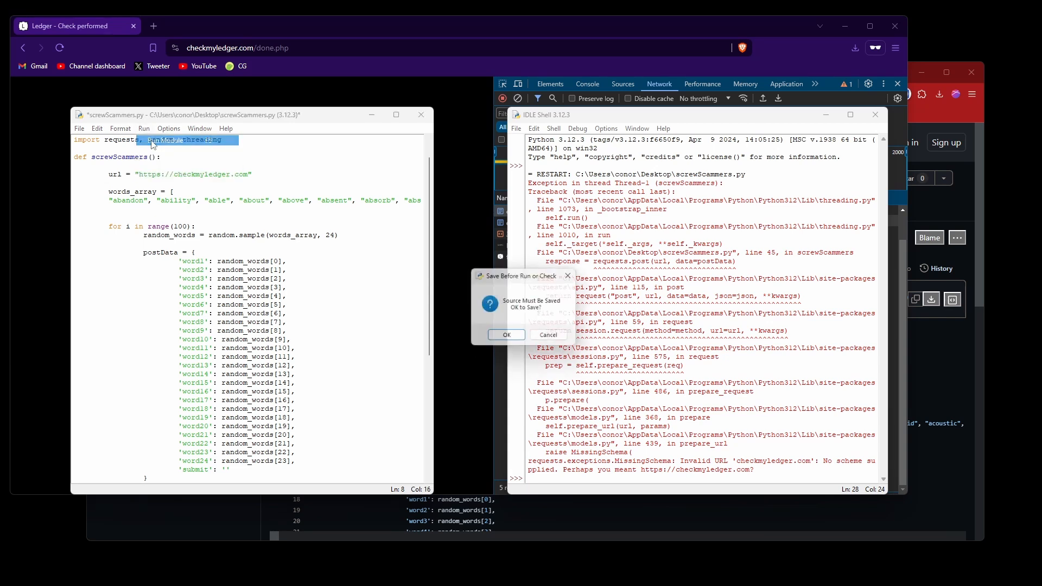
{"action": "left_click", "coordinate": [506, 335]}
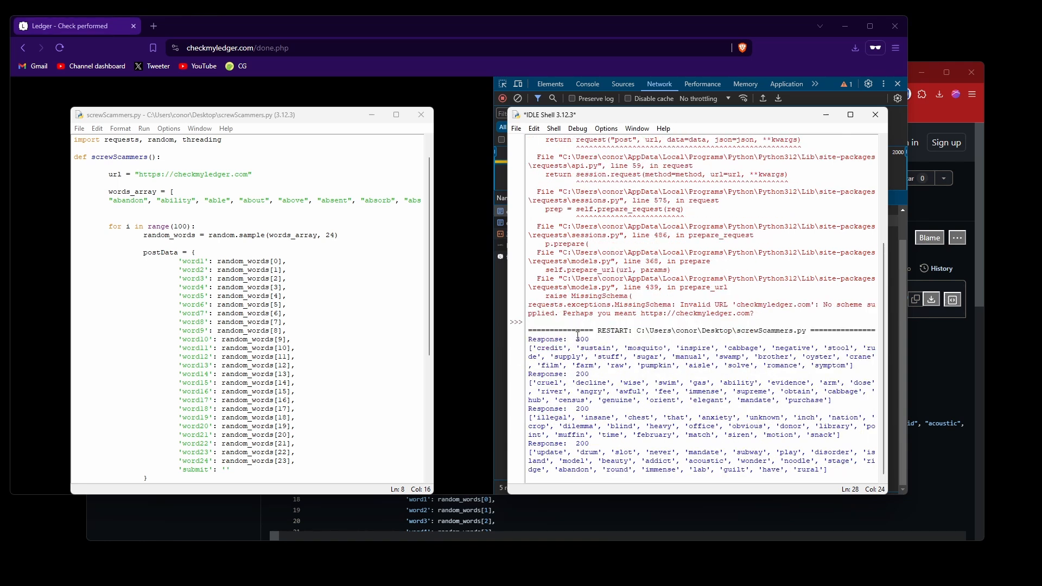
Step: Replace threadCount 1 with 32, then save and rerun the module in a fresh Shell
{"action": "scroll", "scroll_direction": "down", "scroll_amount": 3}
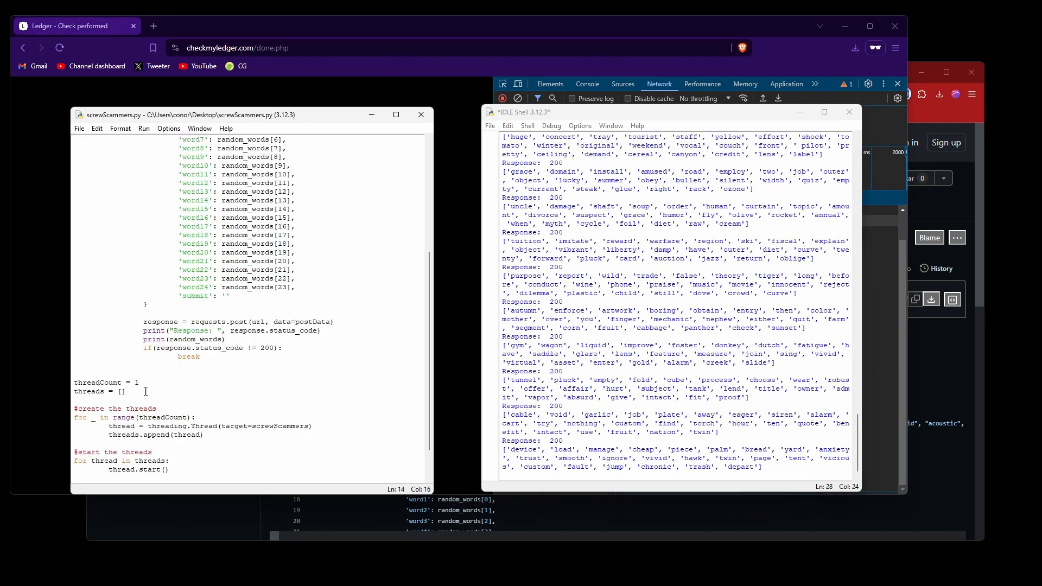
{"action": "left_click", "coordinate": [137, 382]}
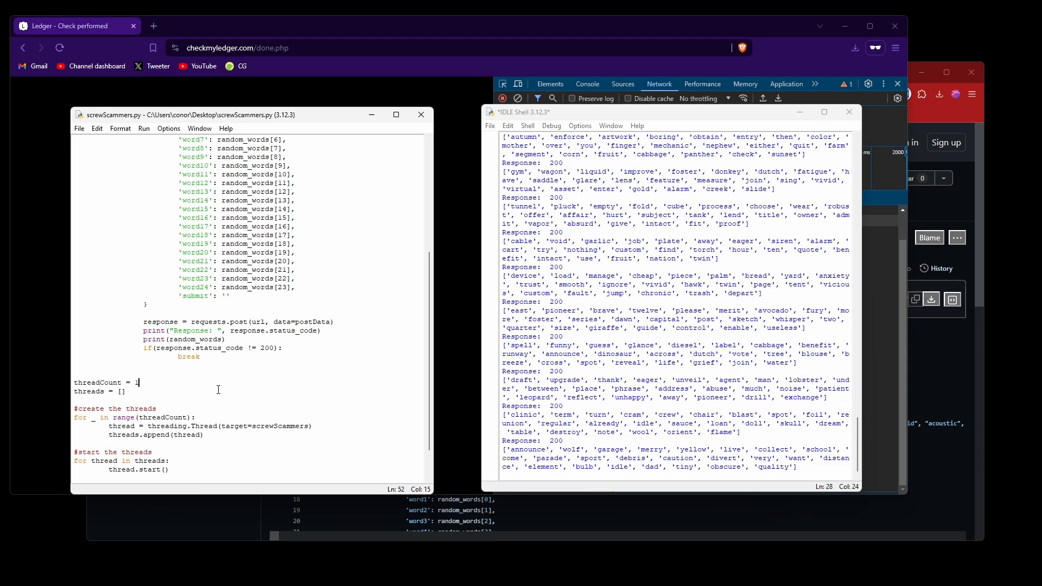
{"action": "key", "text": "backspace"}
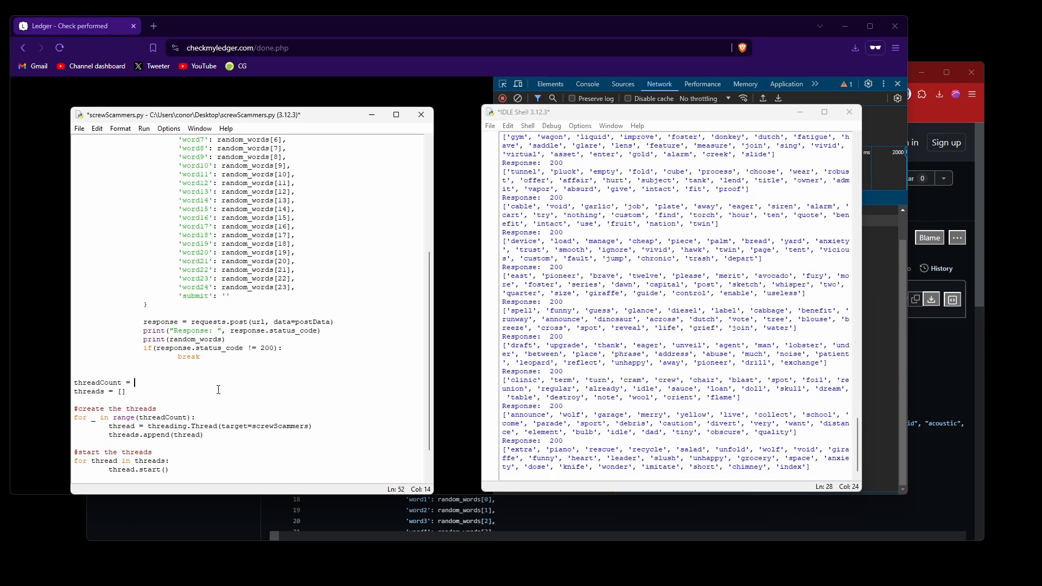
{"action": "type", "text": "32"}
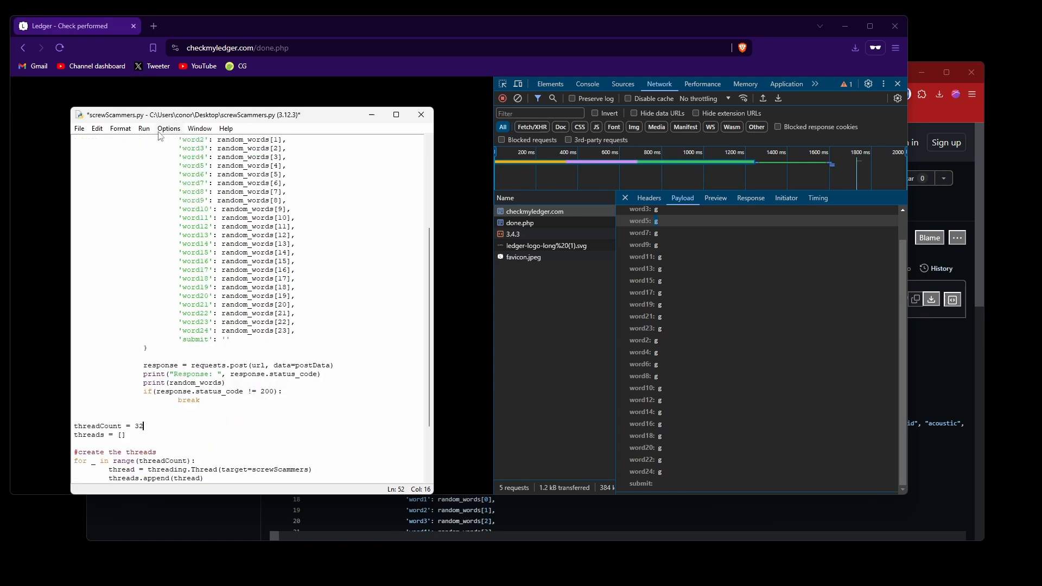
{"action": "left_click", "coordinate": [143, 128]}
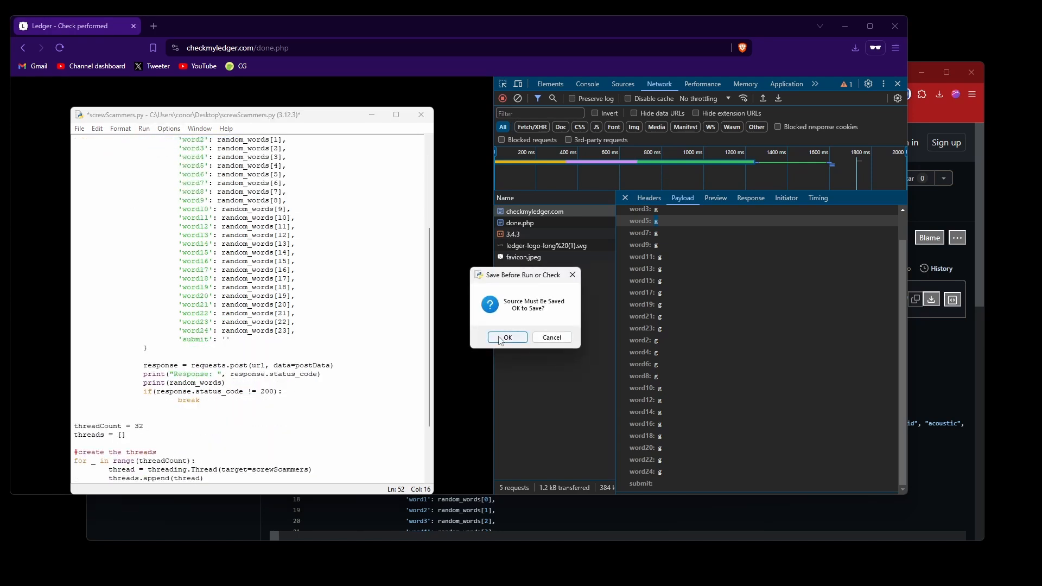
{"action": "left_click", "coordinate": [507, 336]}
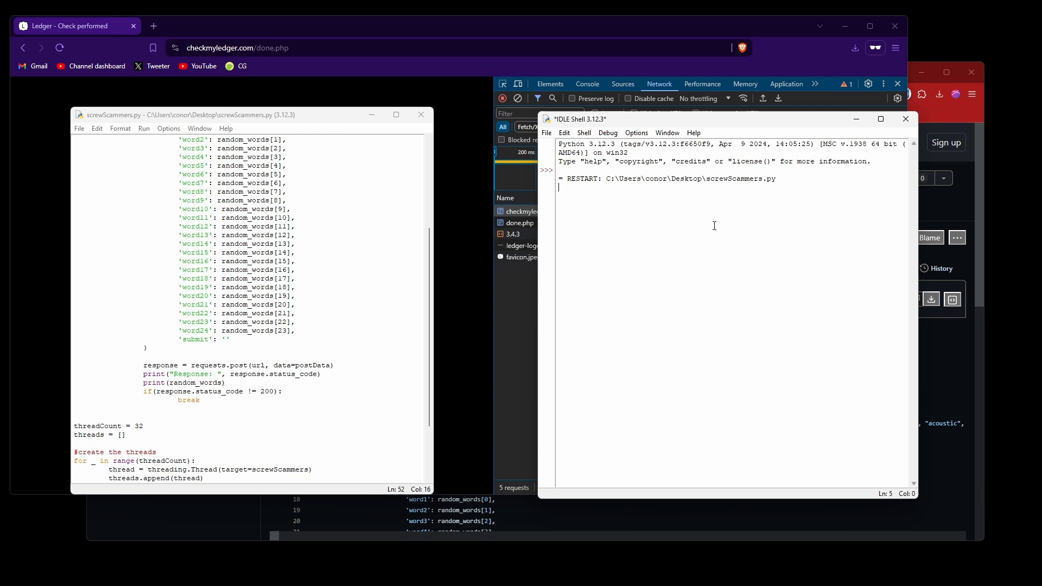